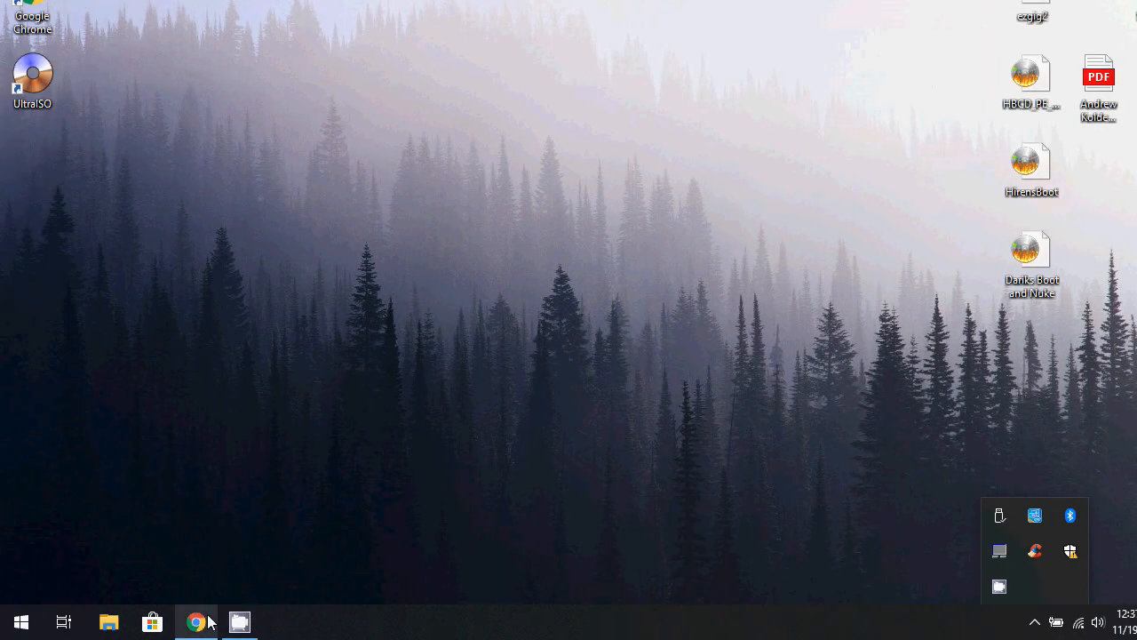
- Open the KoldenWorksPCRepair Downloads page in Chrome and scroll to the Audacity section
left_click(196, 621)
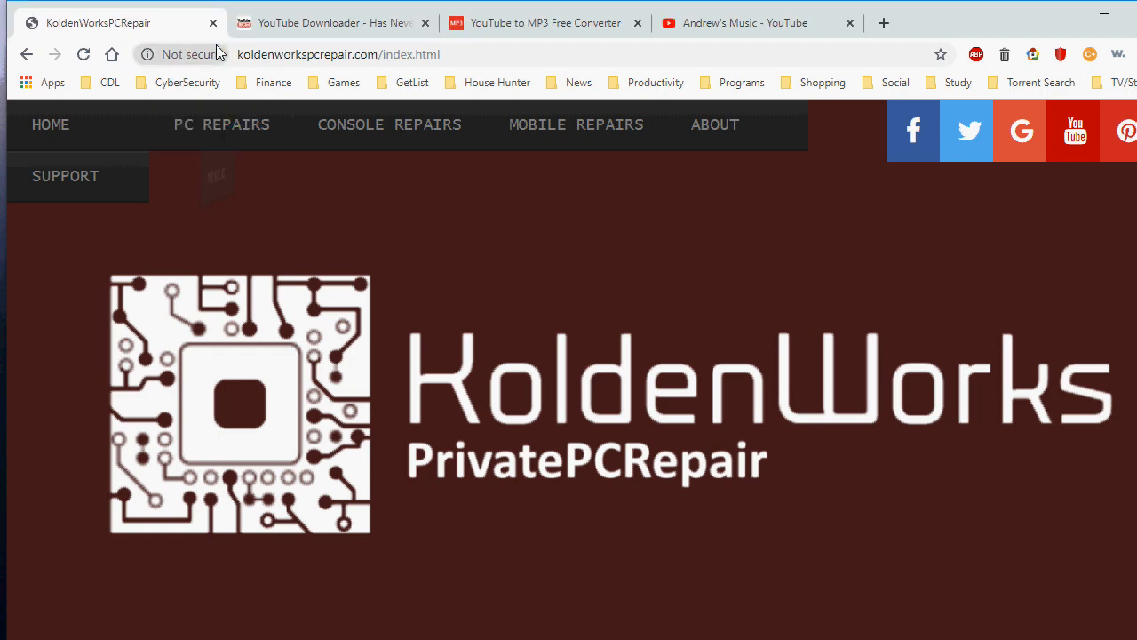
left_click(338, 54)
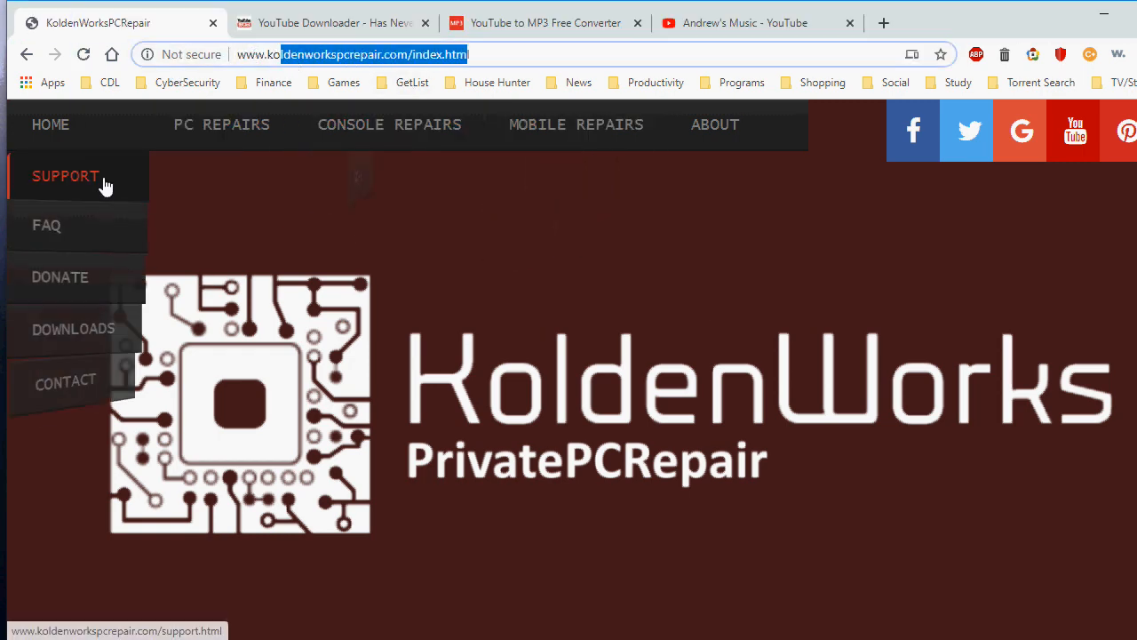
left_click(73, 329)
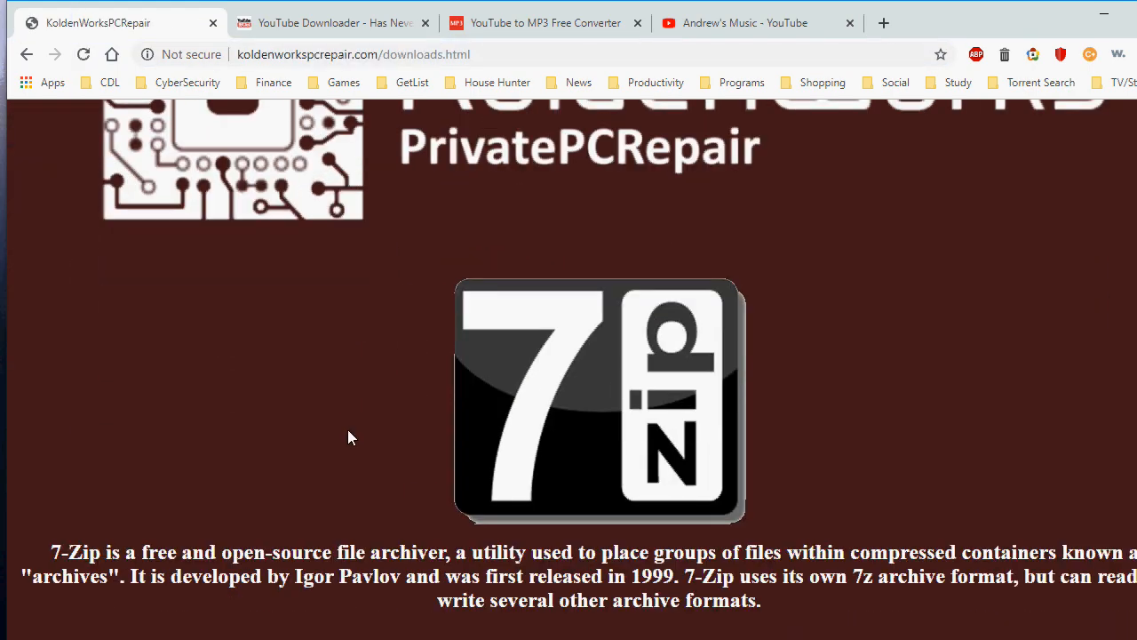
scroll("down", 3)
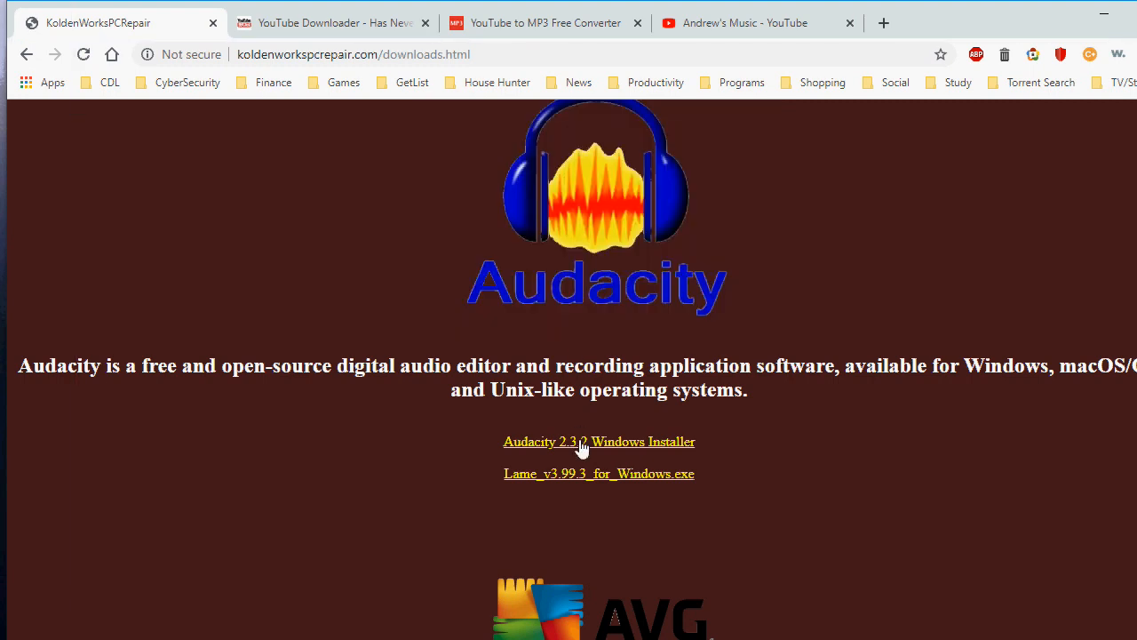
- Save the Audacity 2.3.2 installer, Lame encoder and CDBurnerXP installer into Downloads
left_click(599, 442)
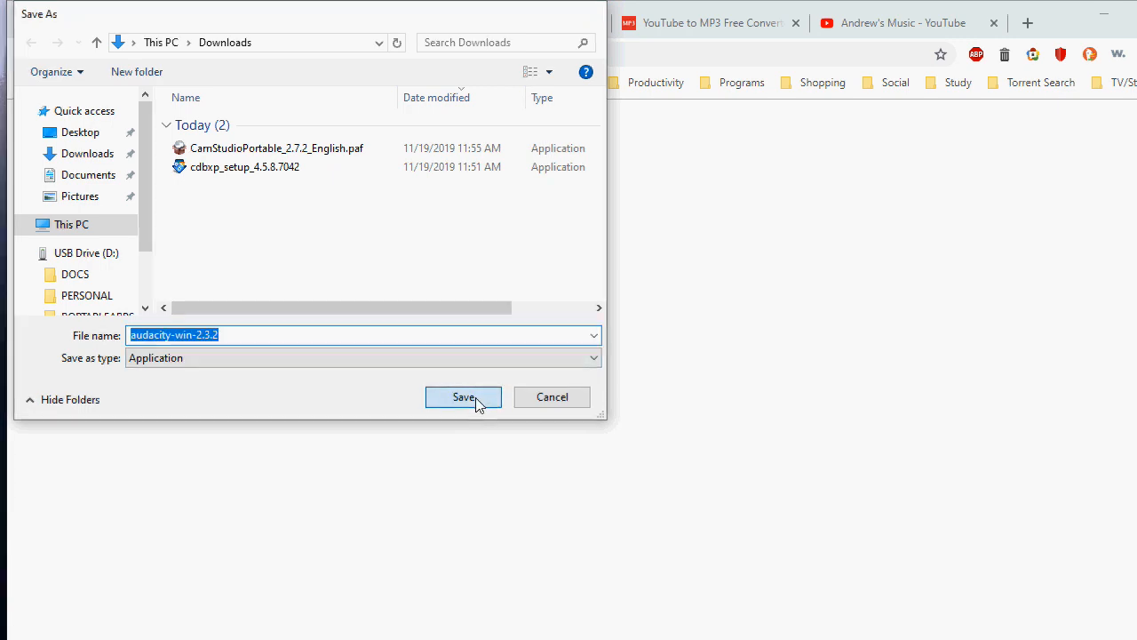
left_click(463, 398)
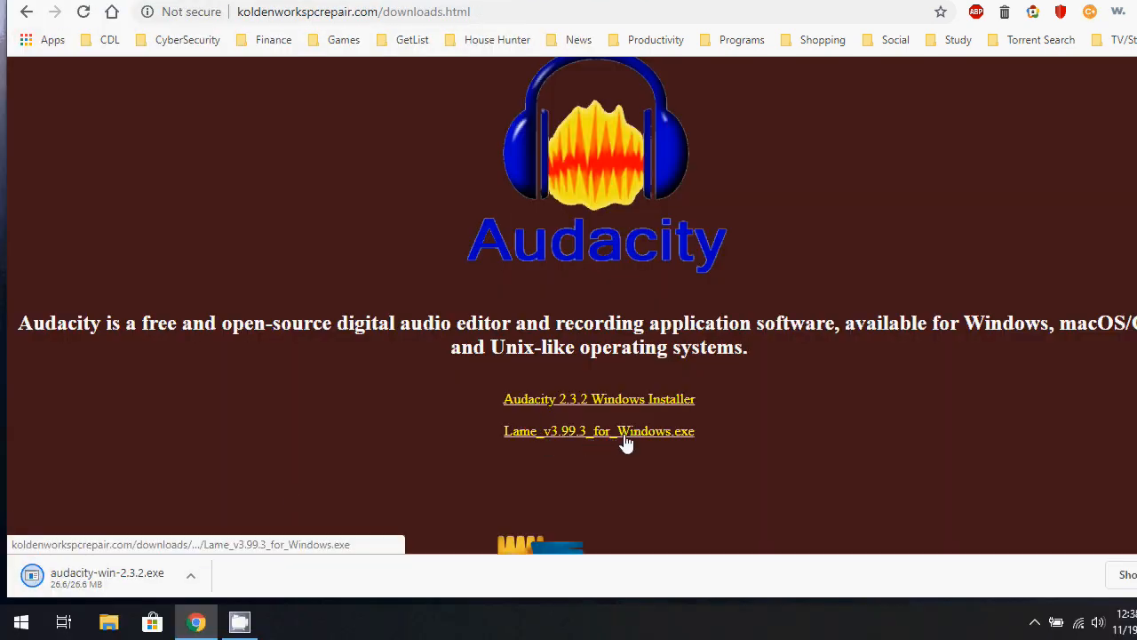
left_click(598, 431)
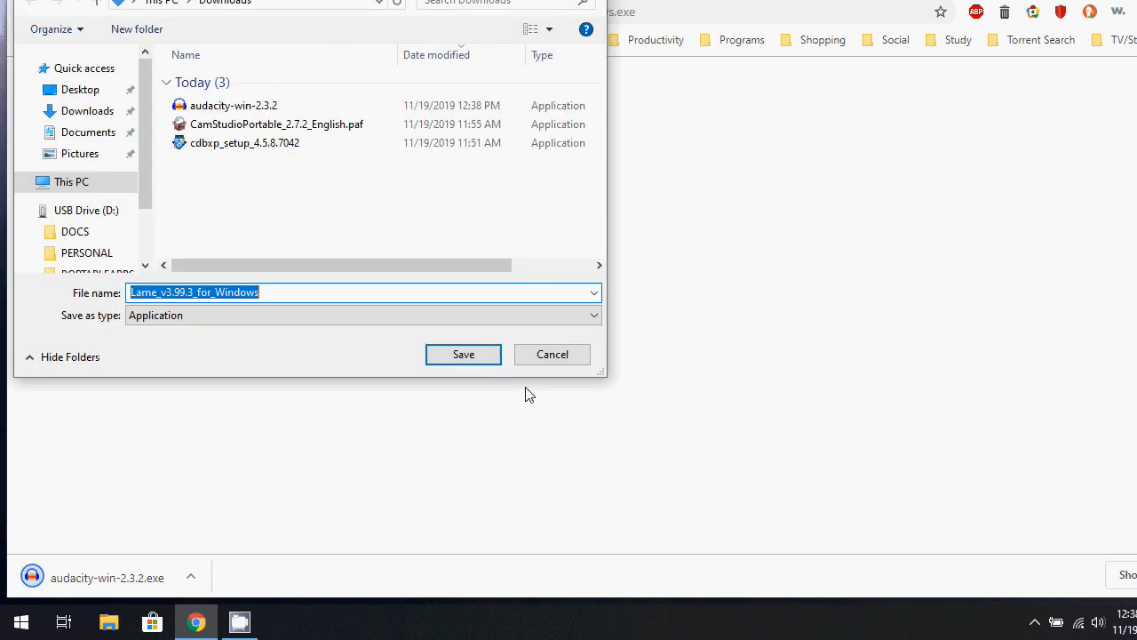
left_click(463, 353)
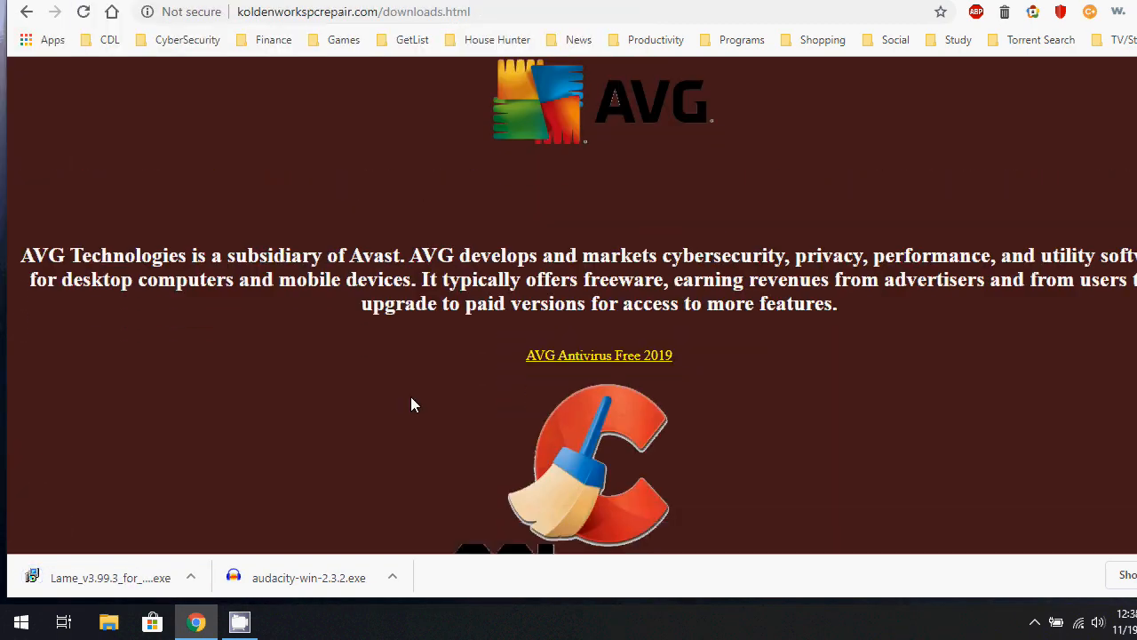
scroll("down", 3)
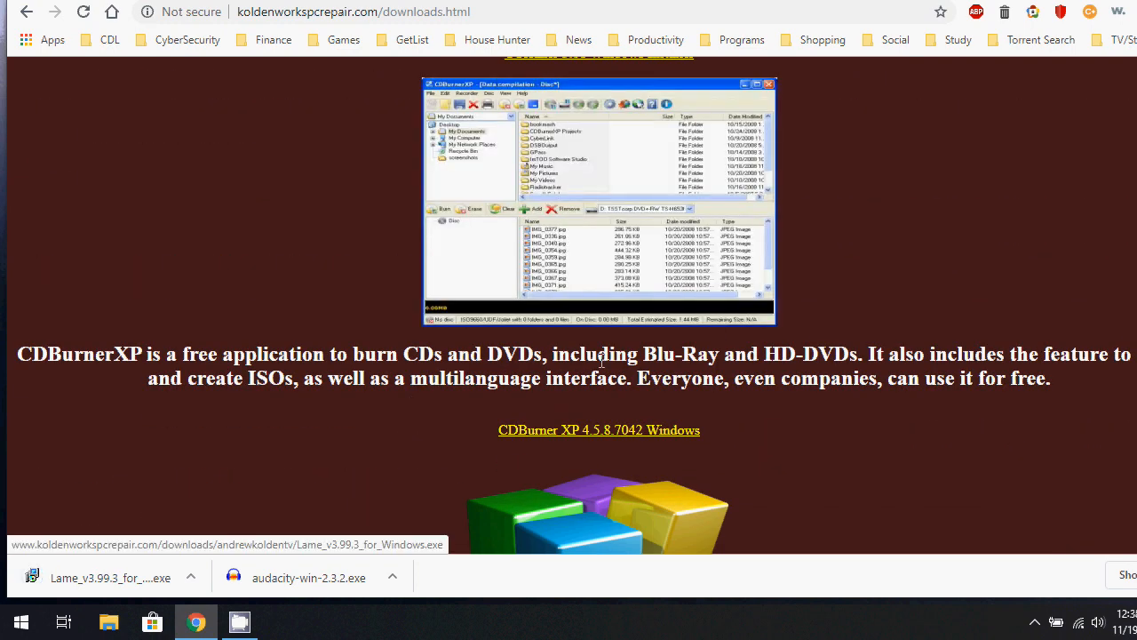
left_click(599, 430)
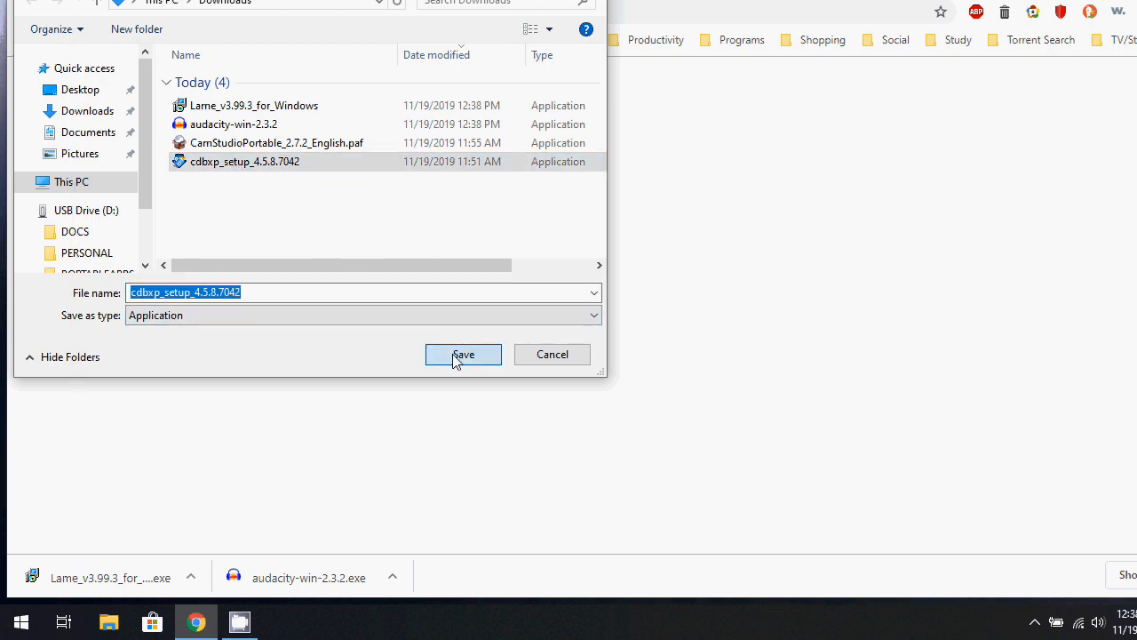
left_click(463, 354)
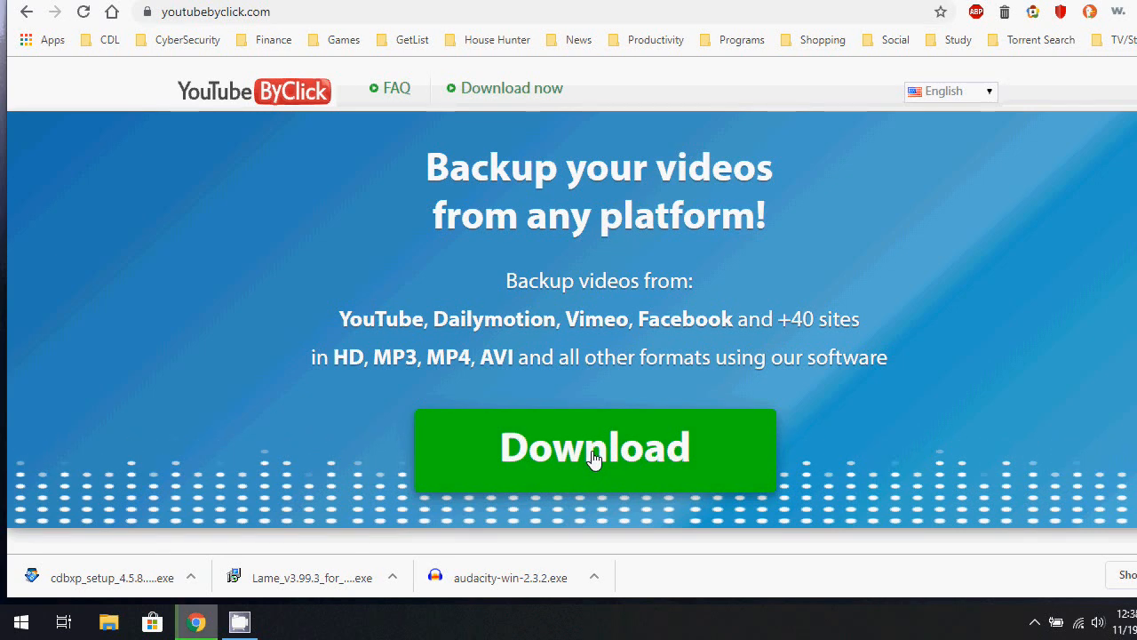
- Download the YouTube ByClick installer from youtubebyclick.com
left_click(595, 448)
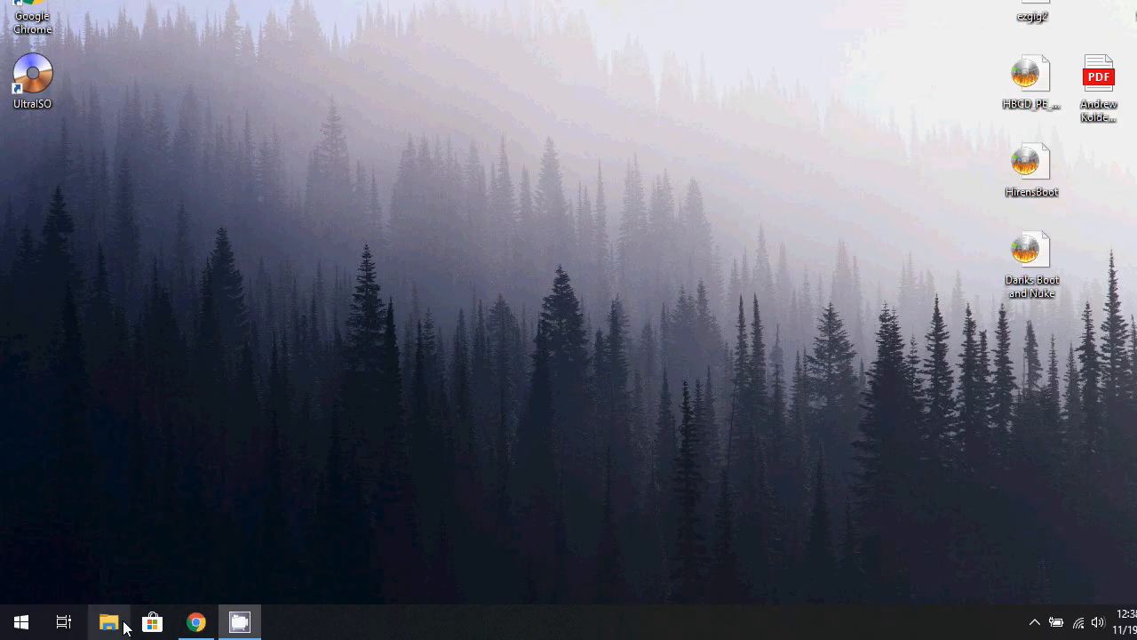
- Finish the Audacity installation from Downloads, then select the Lame encoder file
left_click(108, 621)
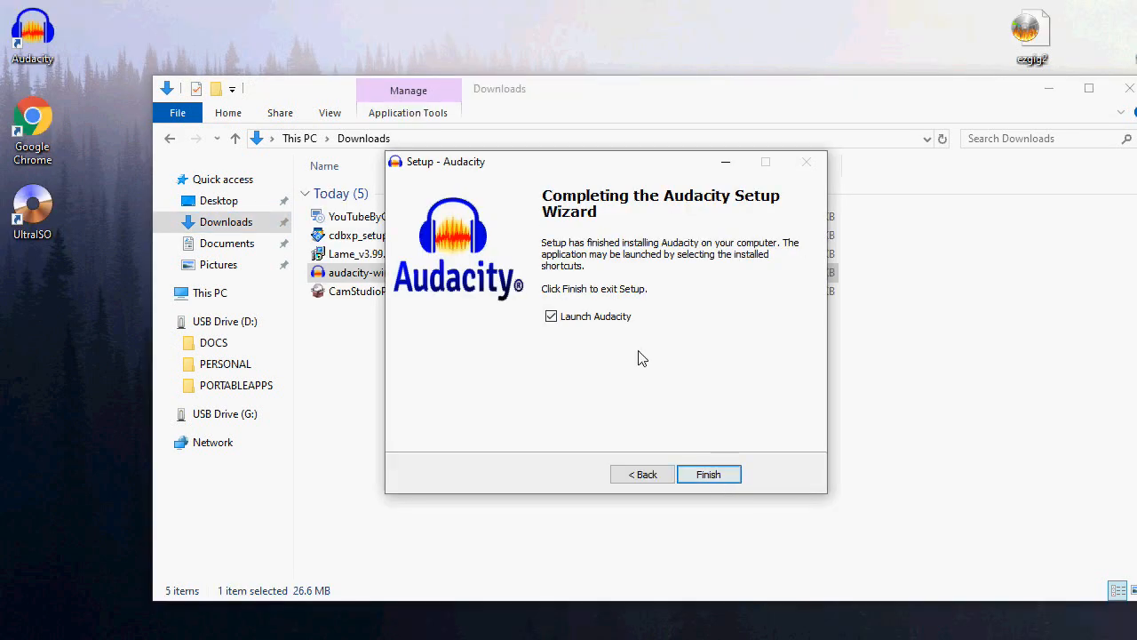
left_click(709, 473)
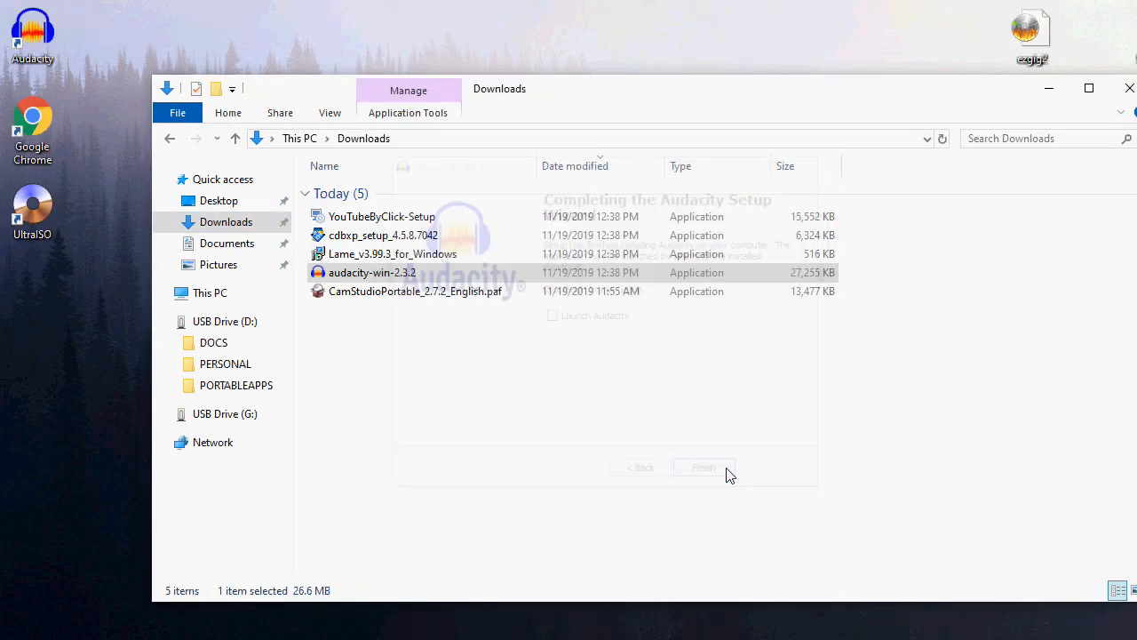
left_click(703, 467)
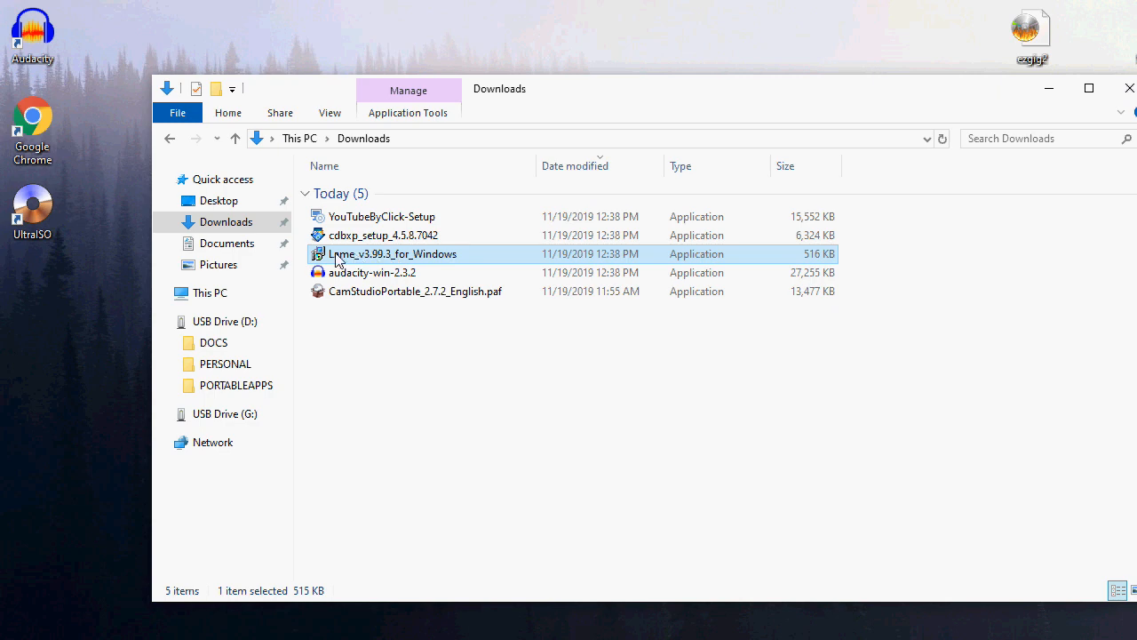
- Install CDBurnerXP, accepting the license and declining the ByteFence and Yahoo offers
double_click(384, 234)
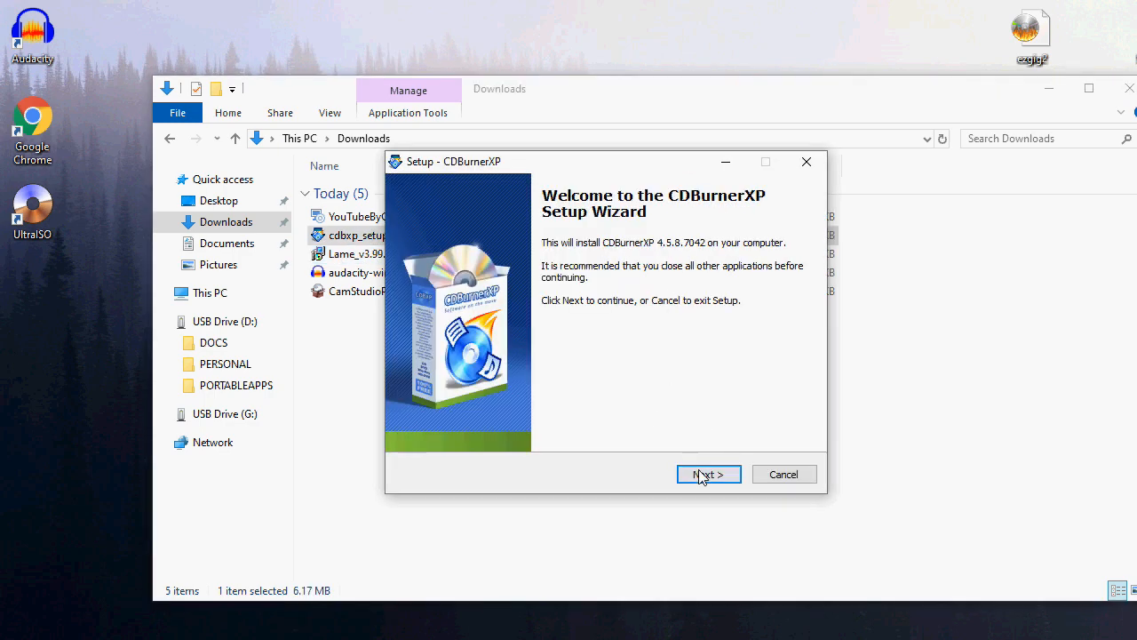
left_click(708, 474)
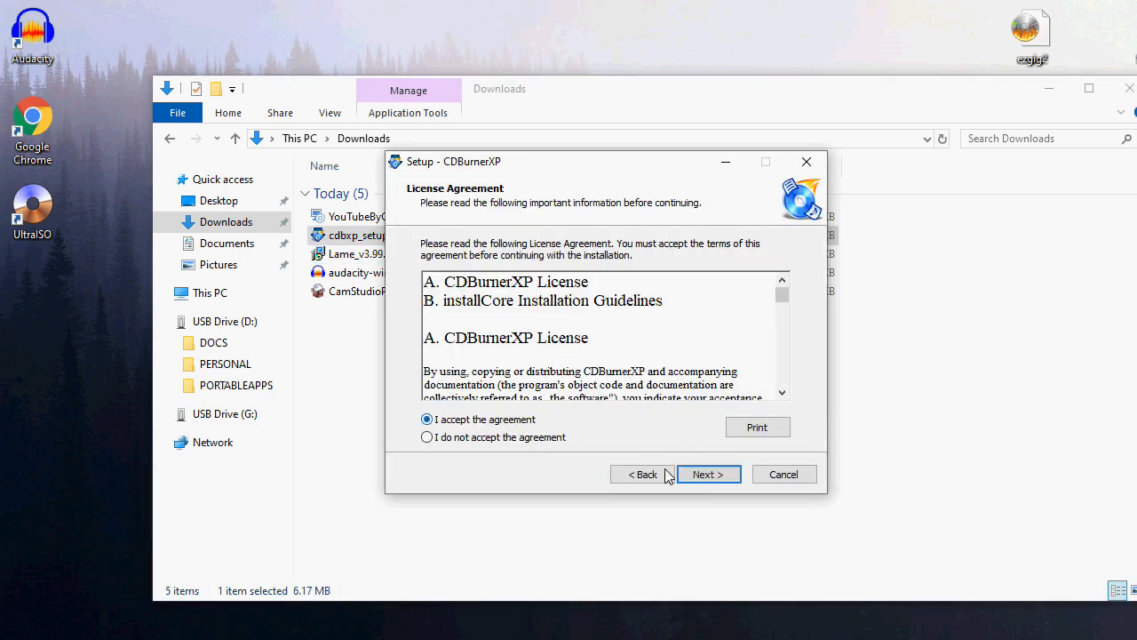
left_click(708, 474)
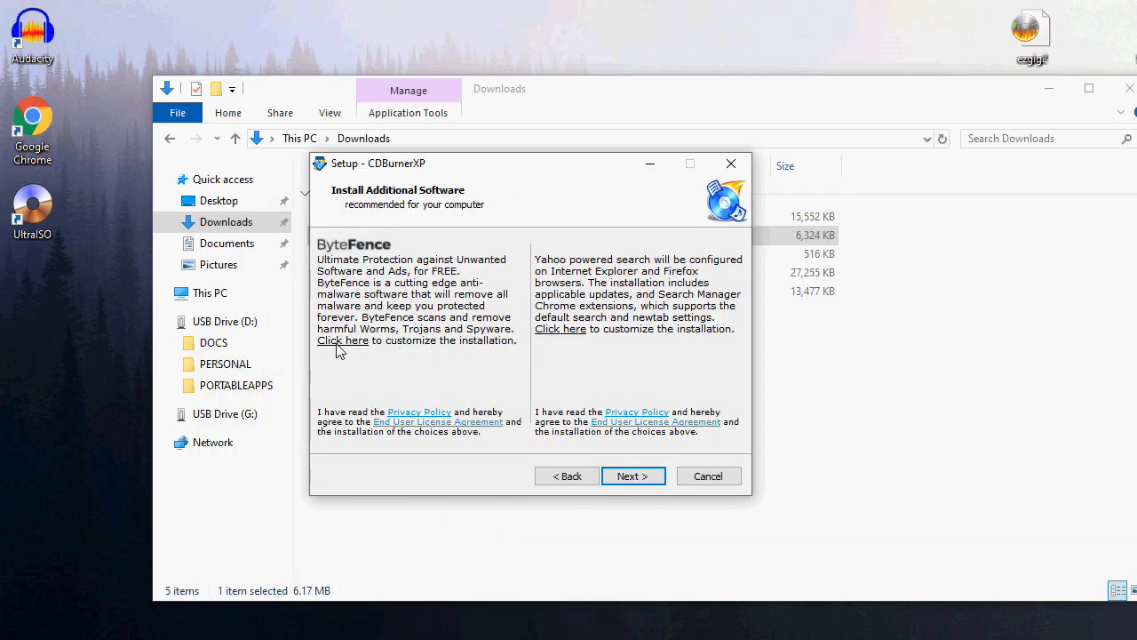
left_click(343, 340)
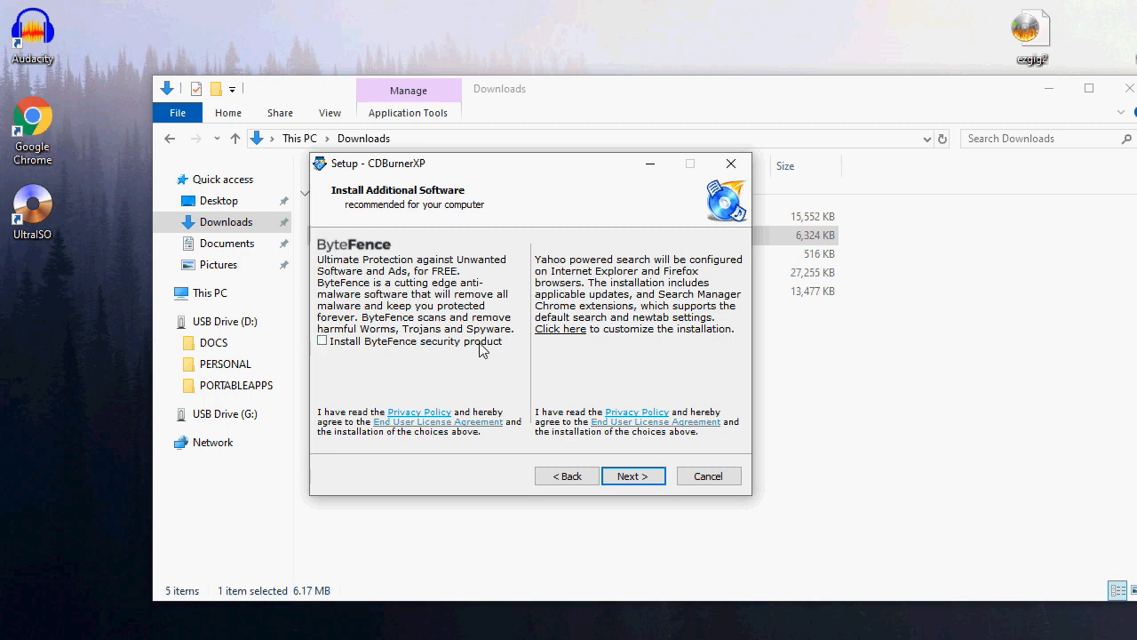
left_click(561, 328)
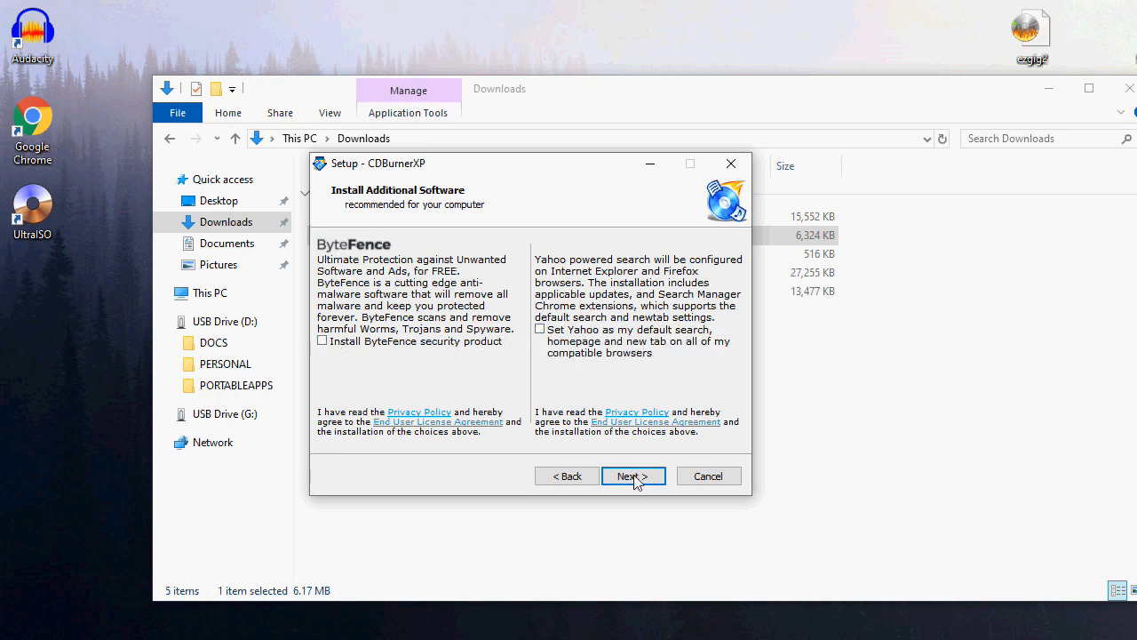
left_click(633, 475)
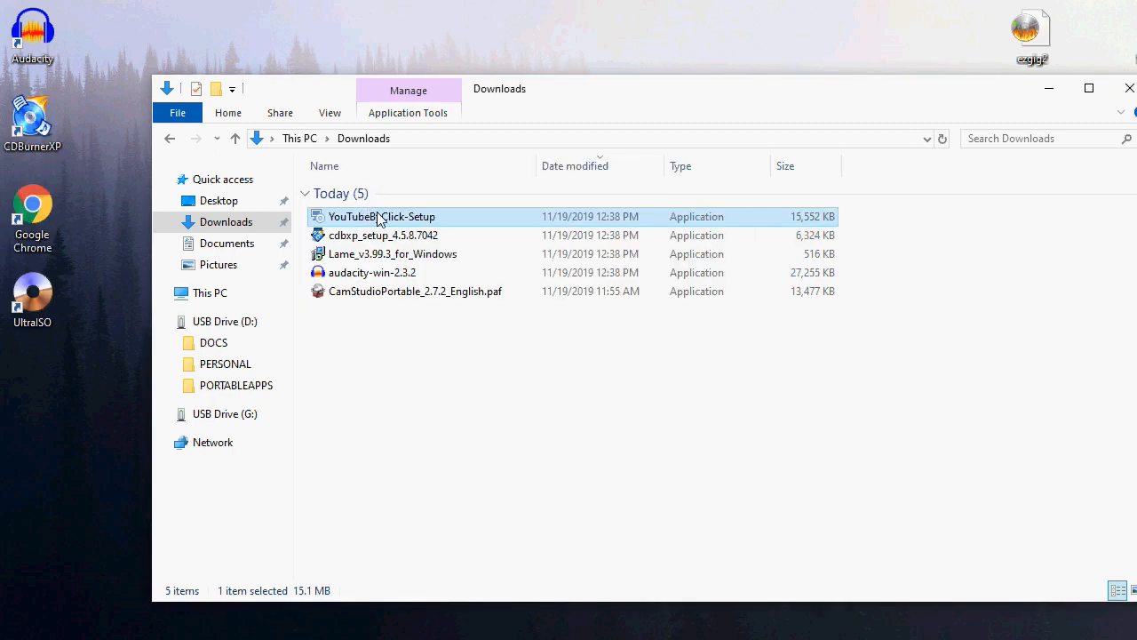
- Install YouTube By Click with English setup language and close the finished installer
double_click(381, 216)
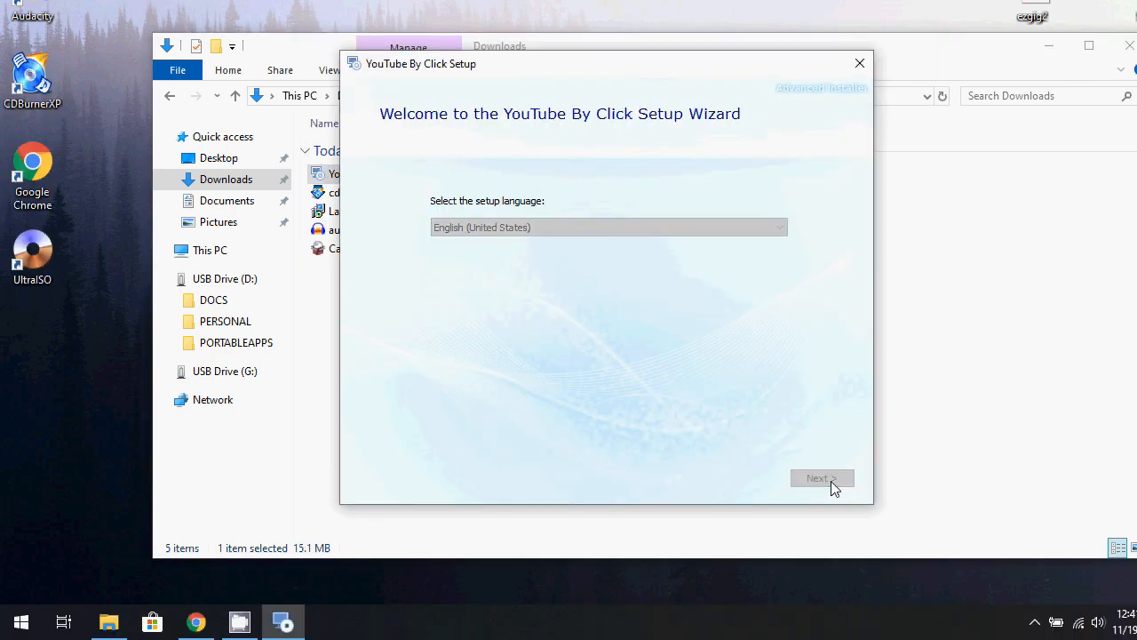
left_click(820, 478)
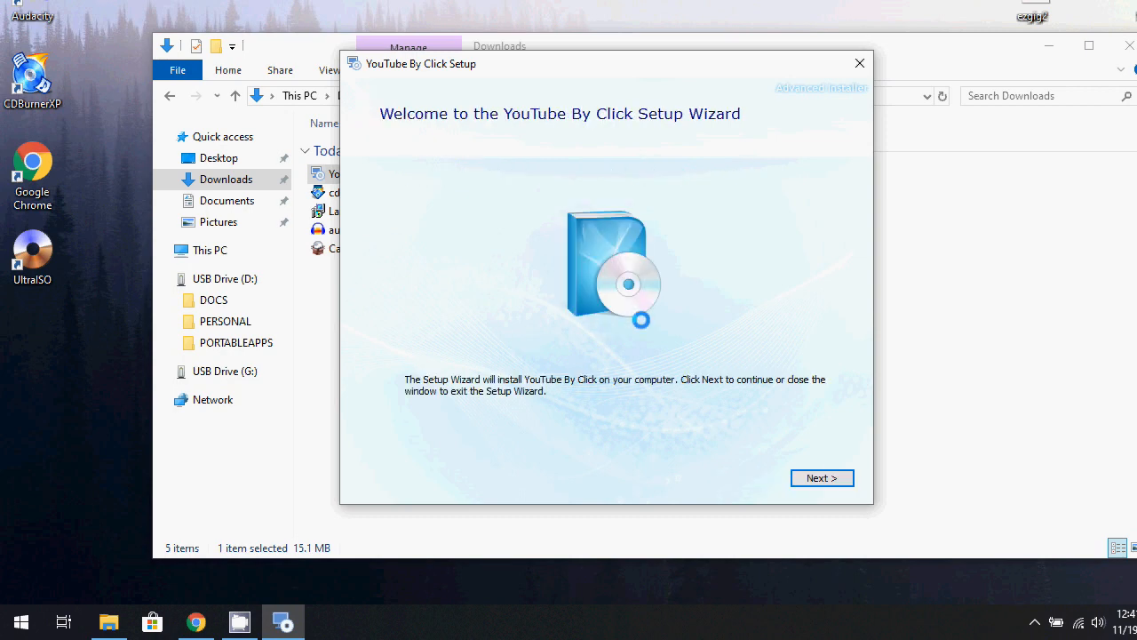
left_click(821, 477)
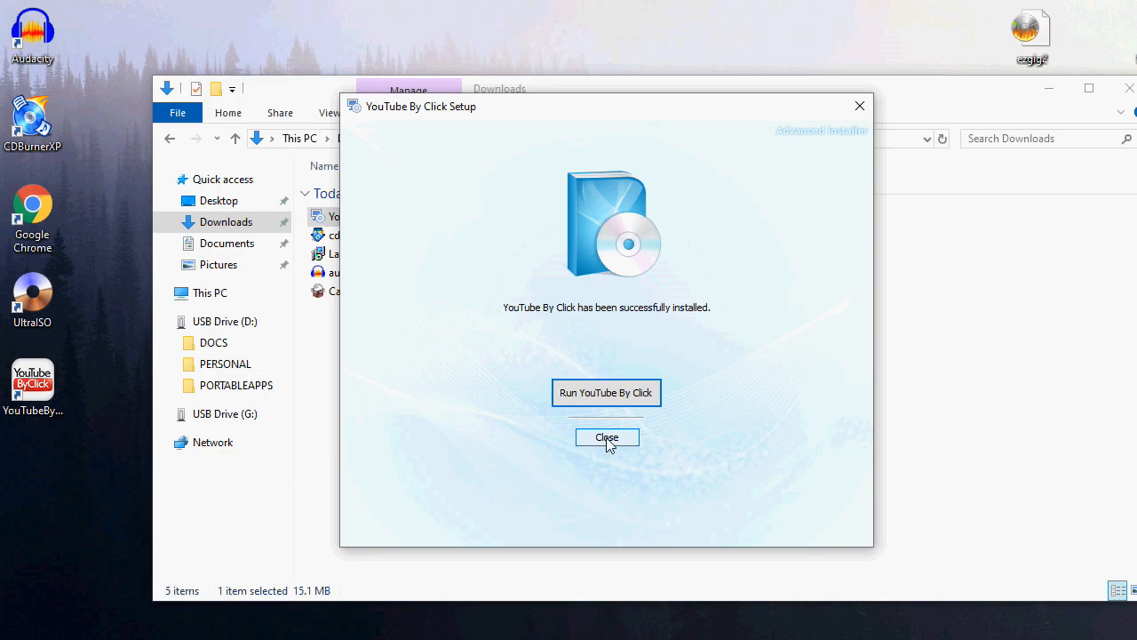
left_click(606, 437)
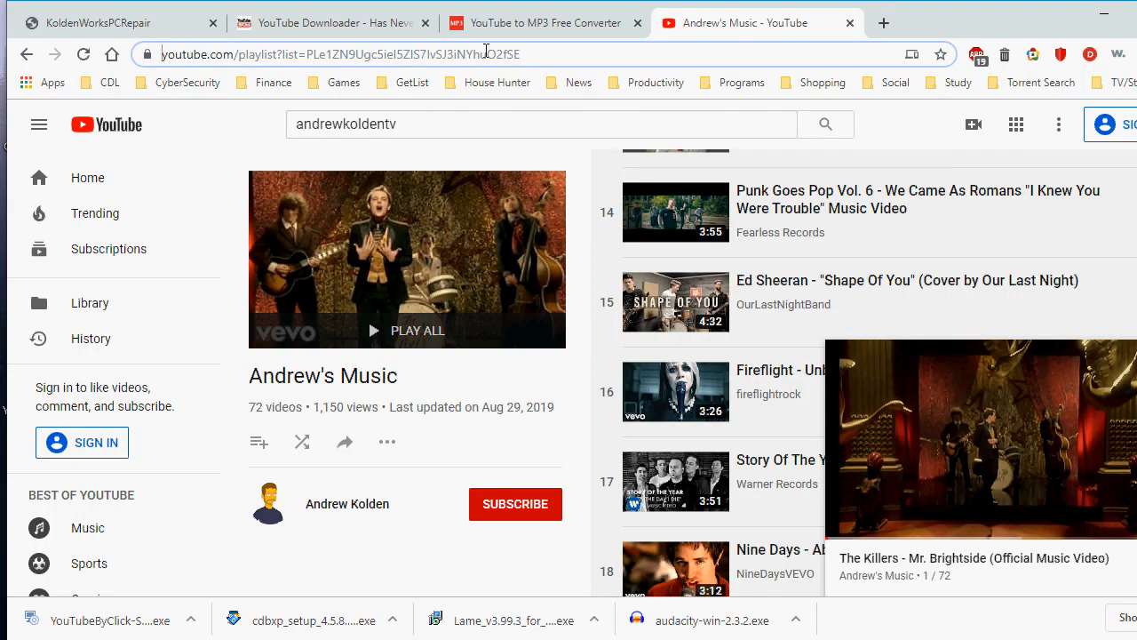
- Copy the music playlist URL from Chrome's address bar
left_click(373, 54)
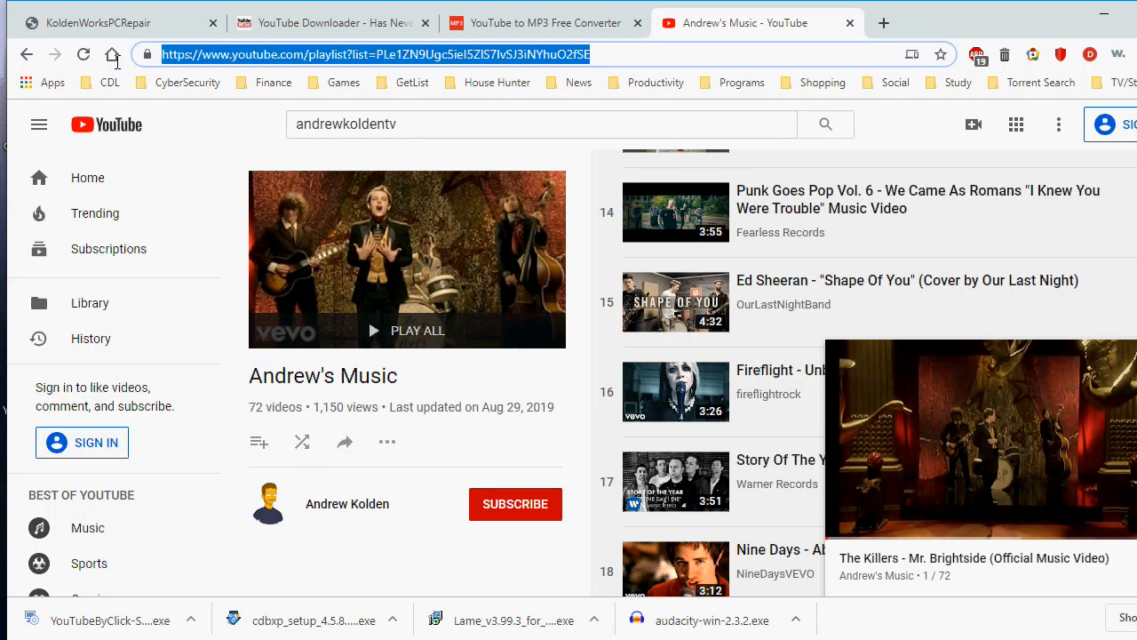
right_click(373, 55)
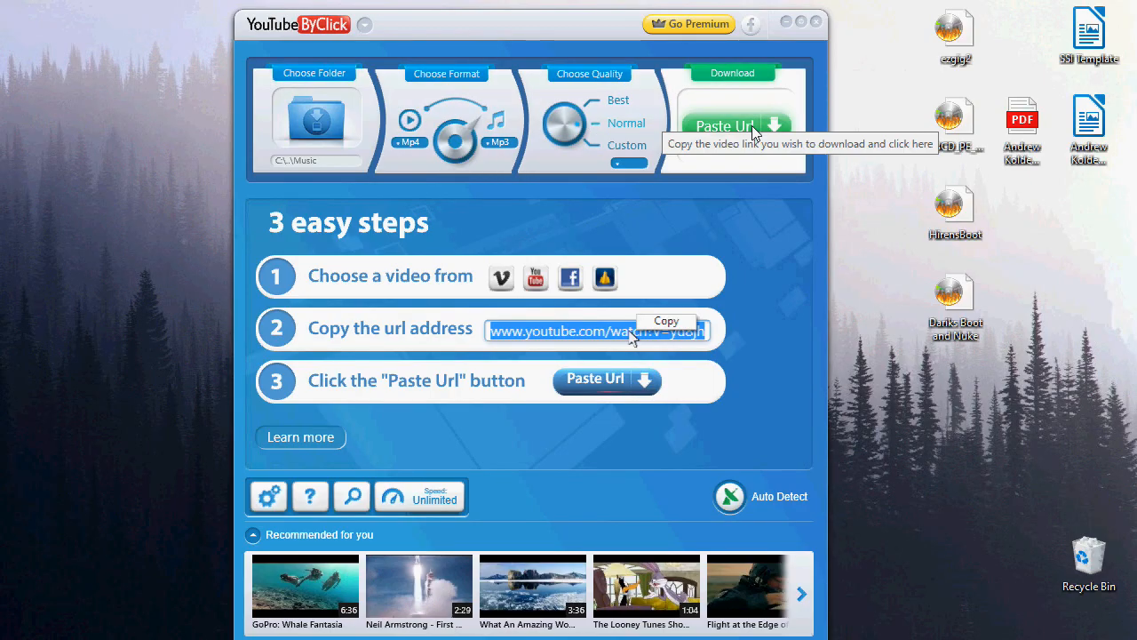
mouse_move(734, 99)
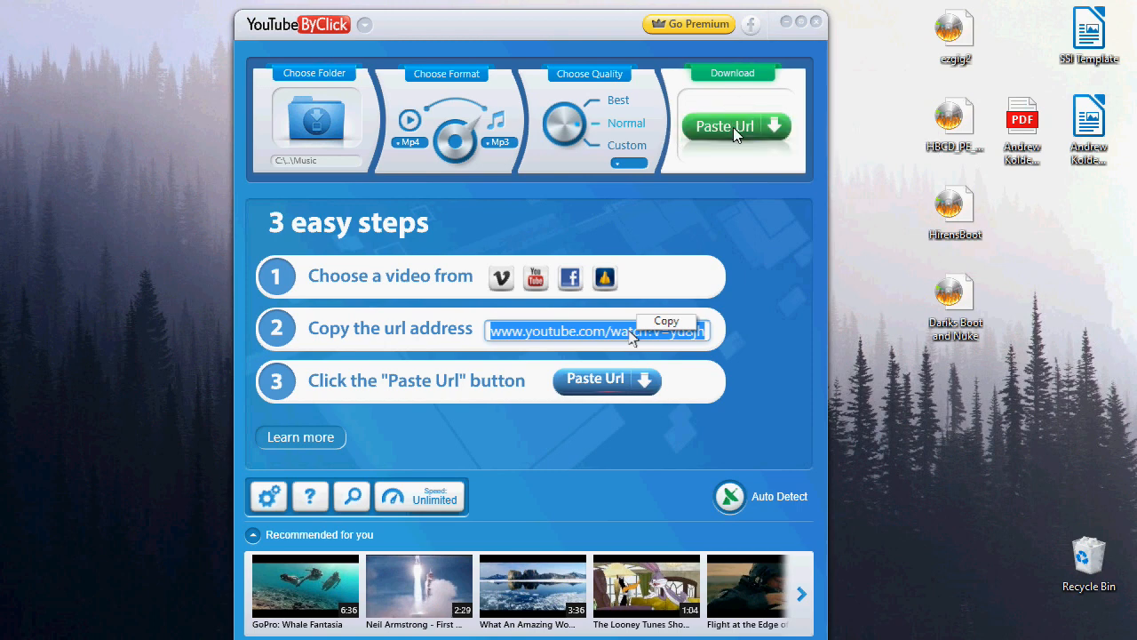
- Load the pasted playlist and save downloads into a new 'Downloaded Music' folder
left_click(735, 126)
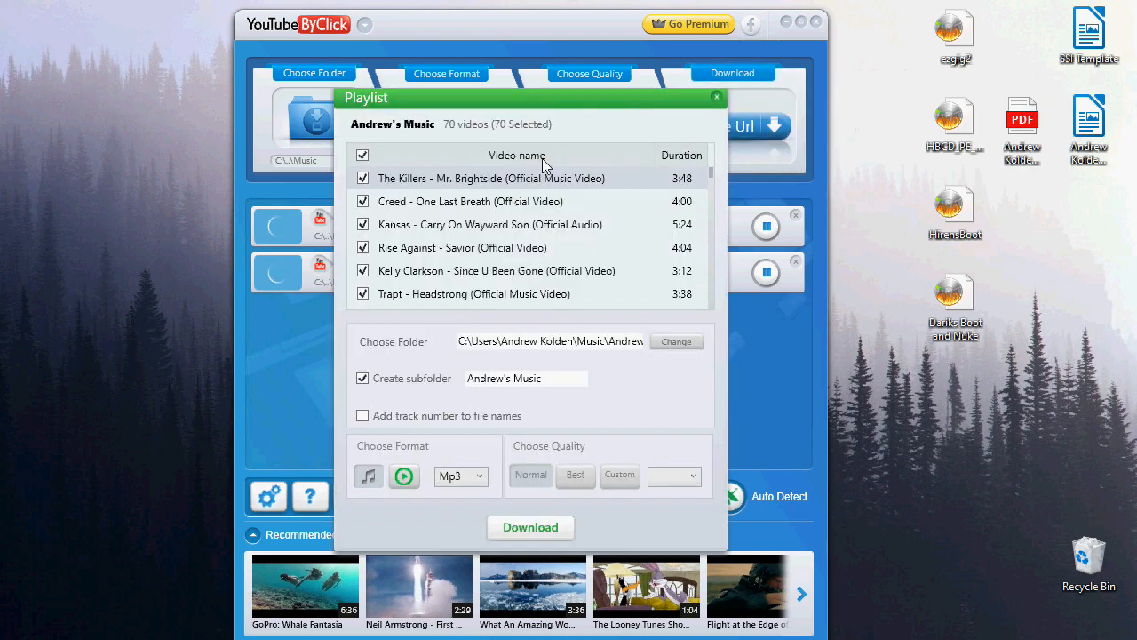
scroll("down", 3)
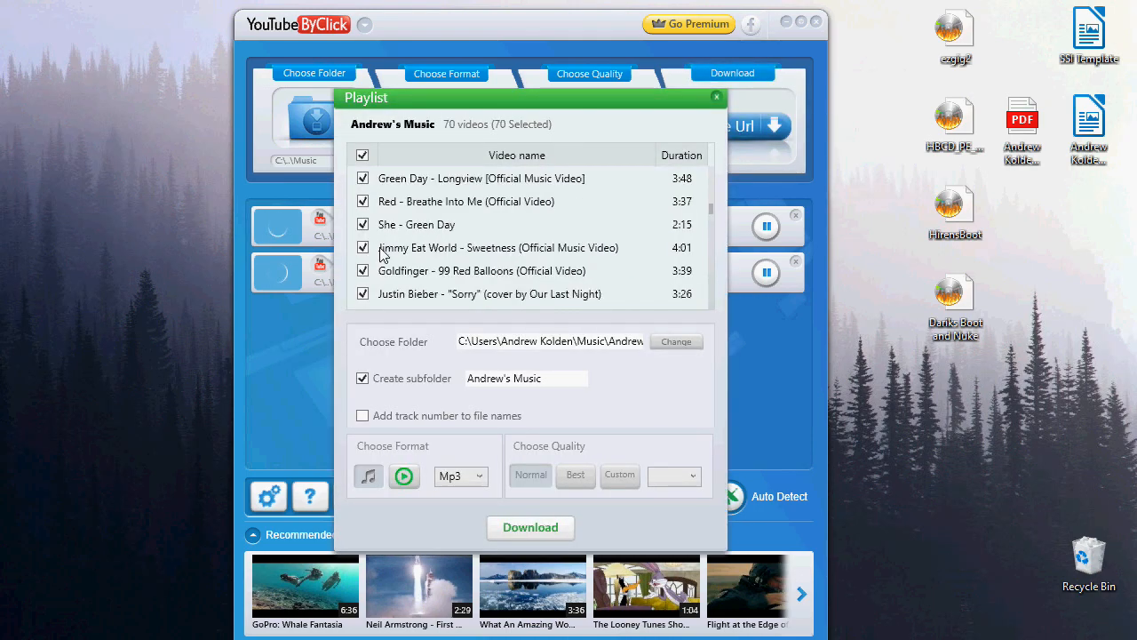
left_click(677, 341)
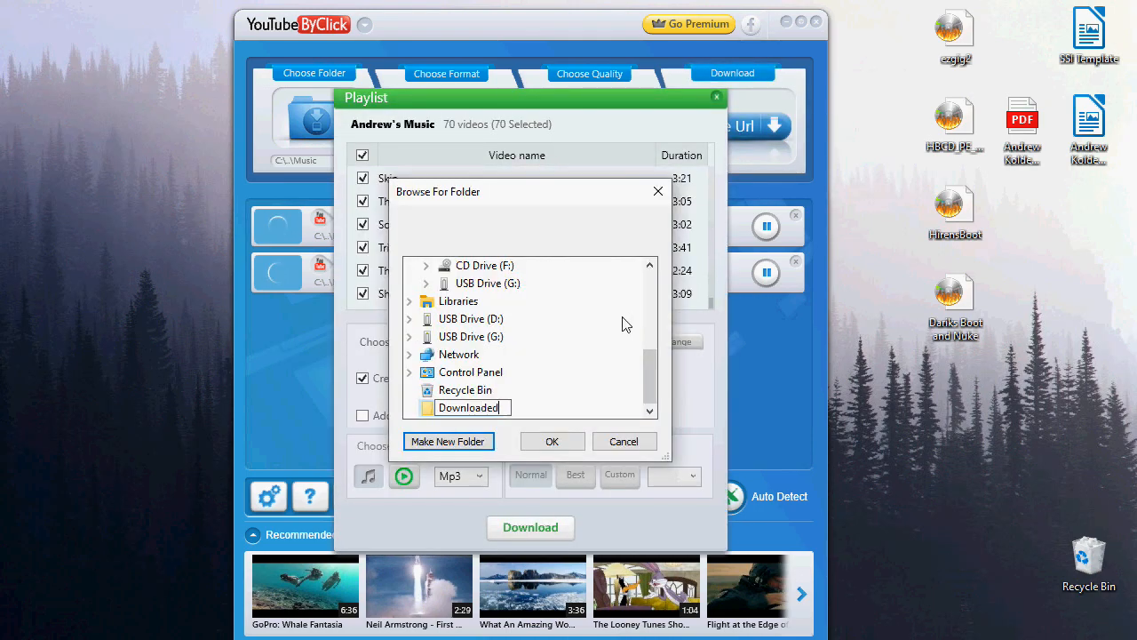
type("Music")
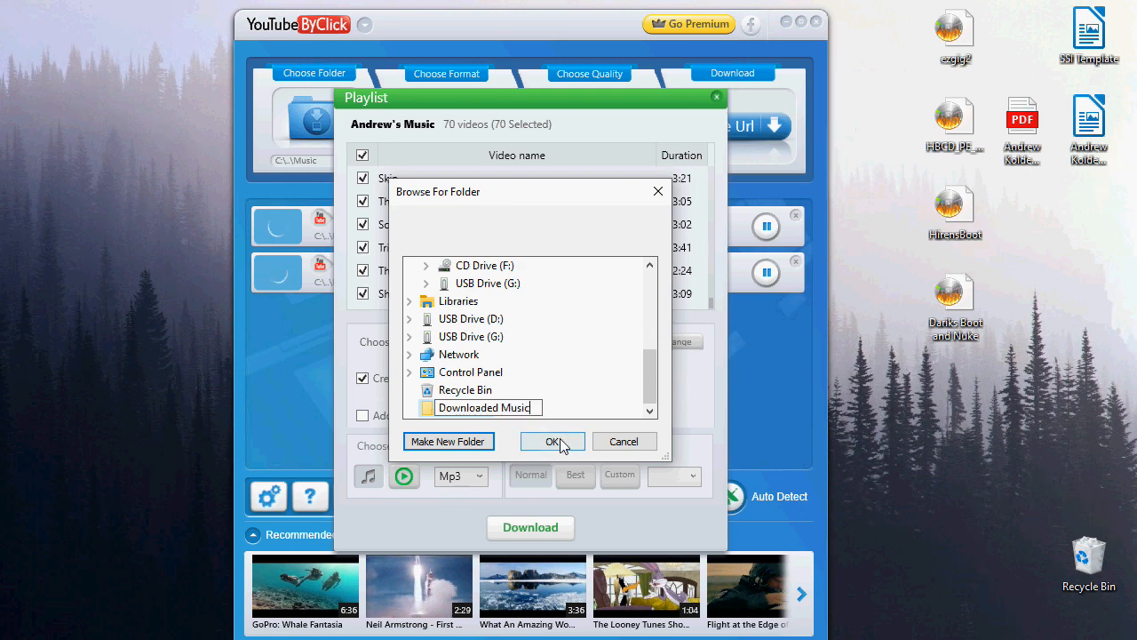
left_click(552, 440)
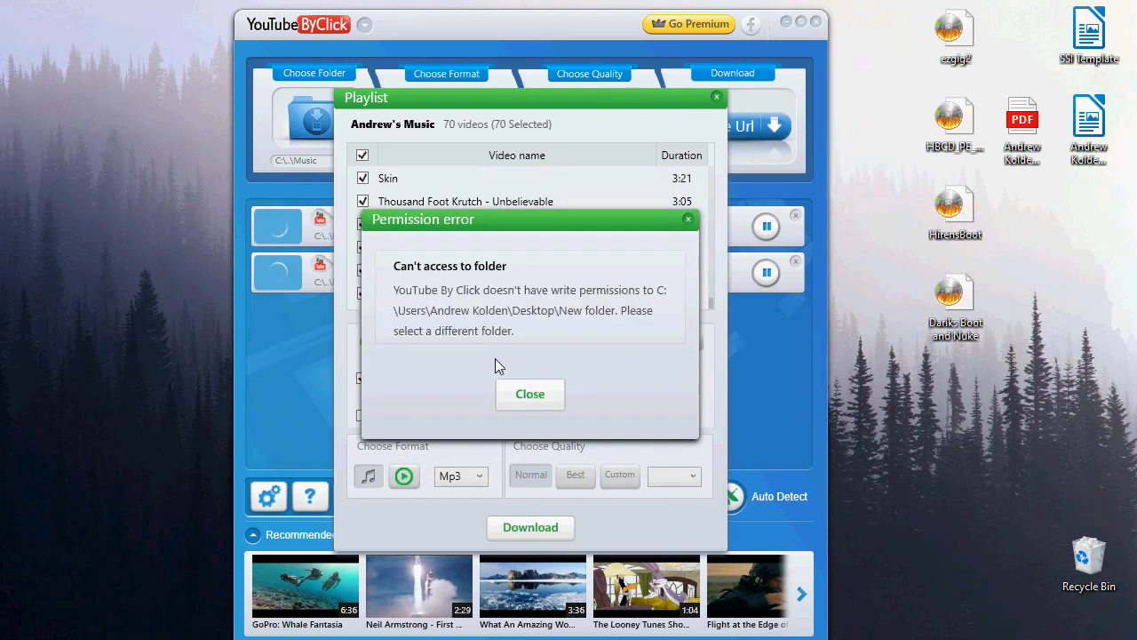
mouse_move(510, 386)
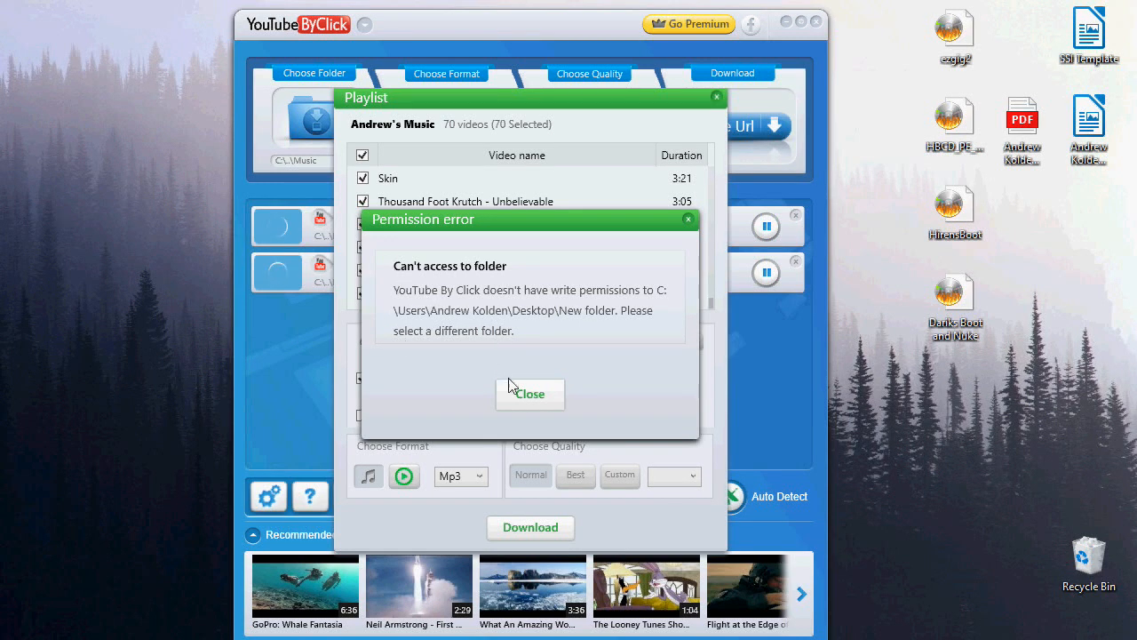
left_click(530, 393)
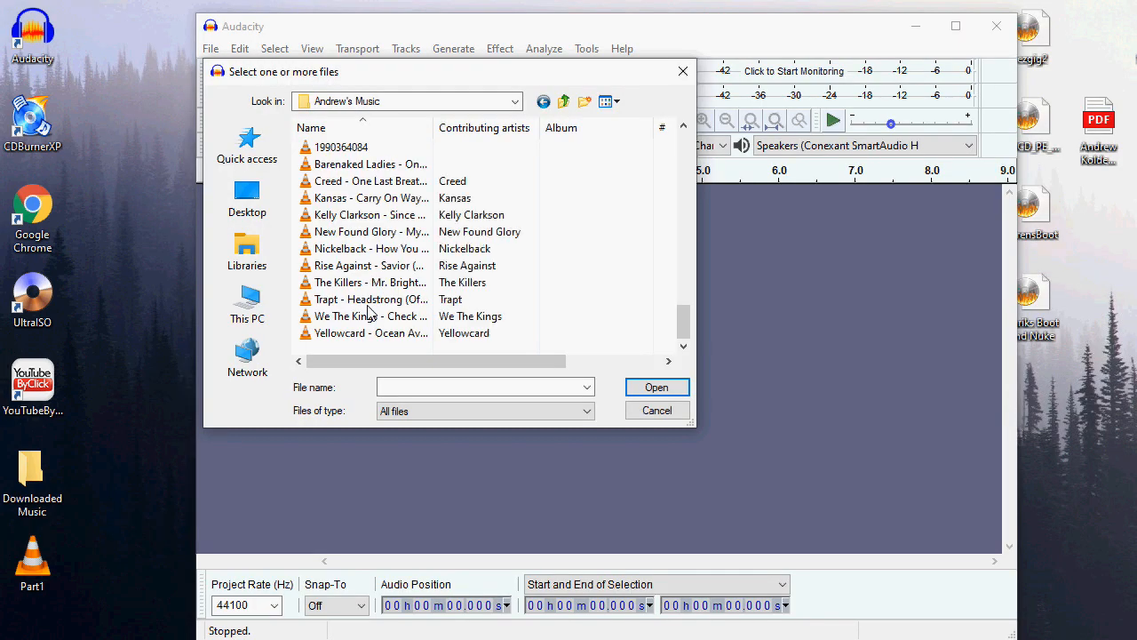
- Open Trapt - Headstrong in Audacity and amplify it
left_click(370, 299)
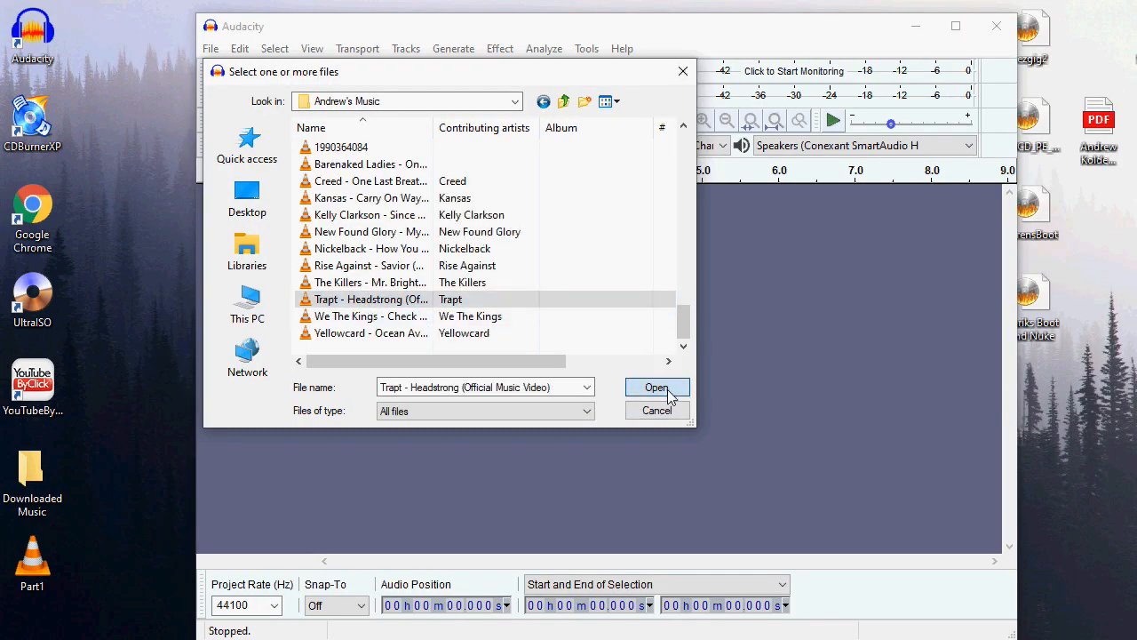
left_click(656, 386)
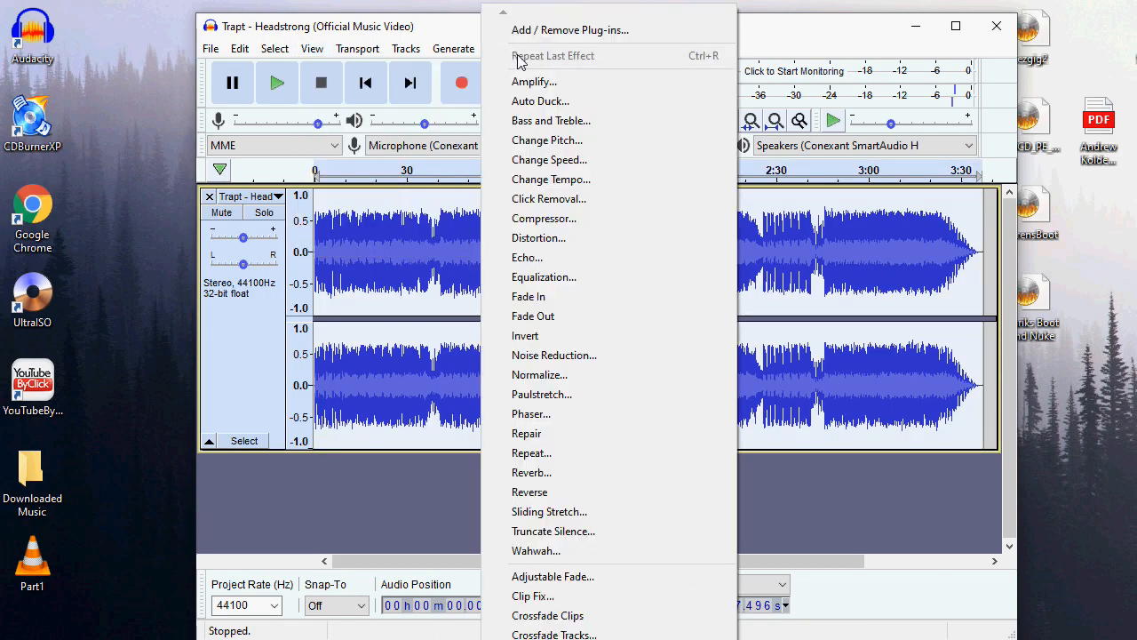
left_click(534, 81)
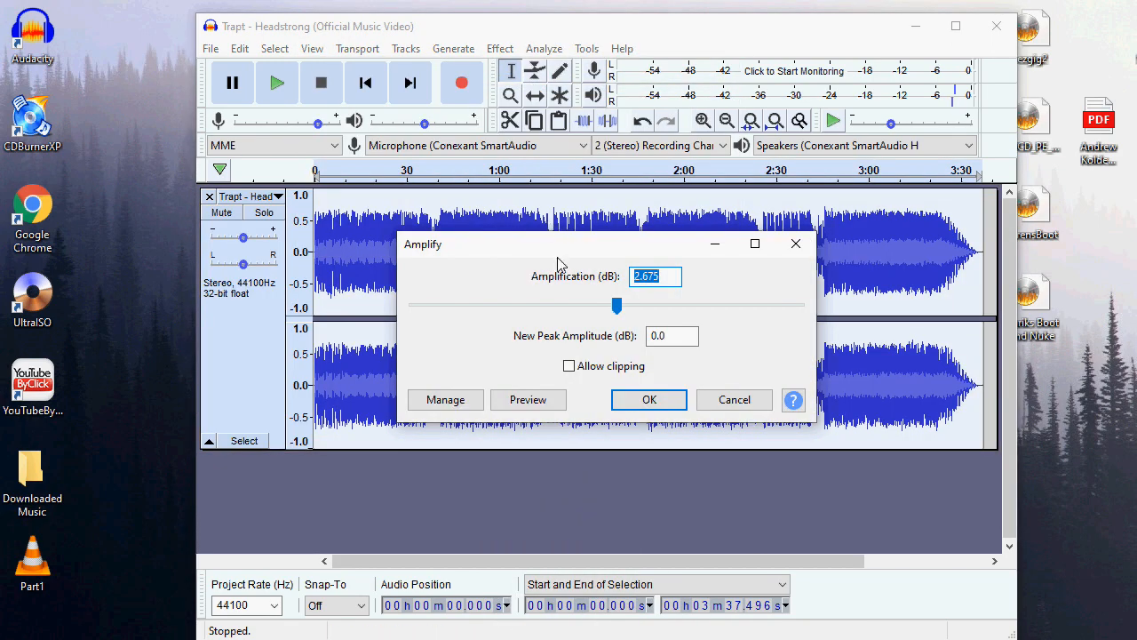
left_click(648, 399)
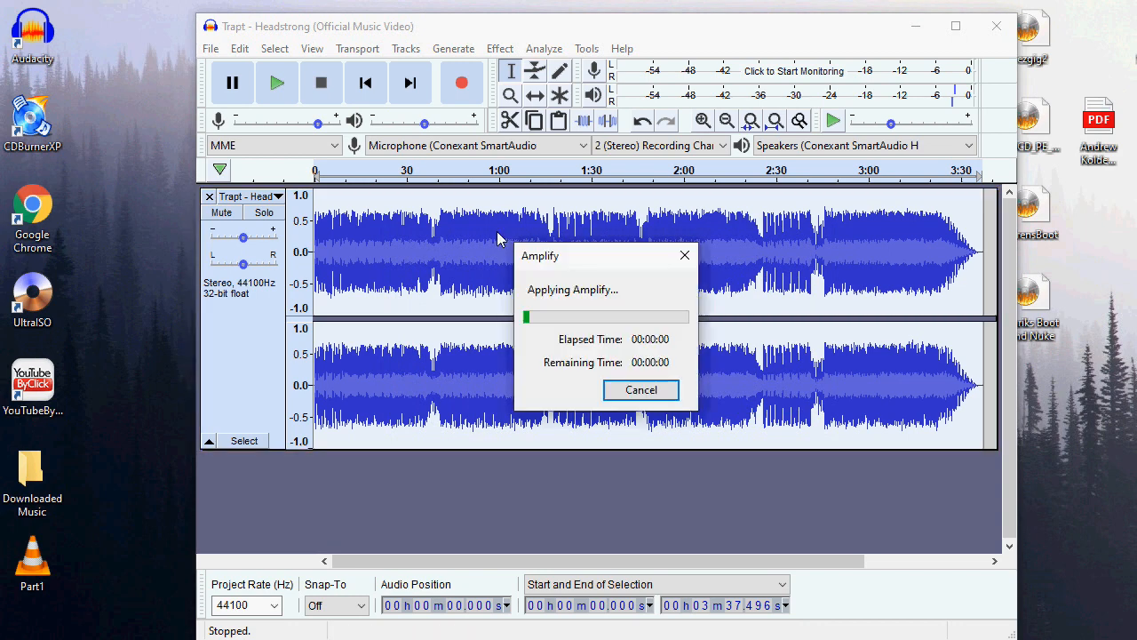
- Export the amplified track as a 320 kbps MP3 into Downloaded Music
left_click(210, 49)
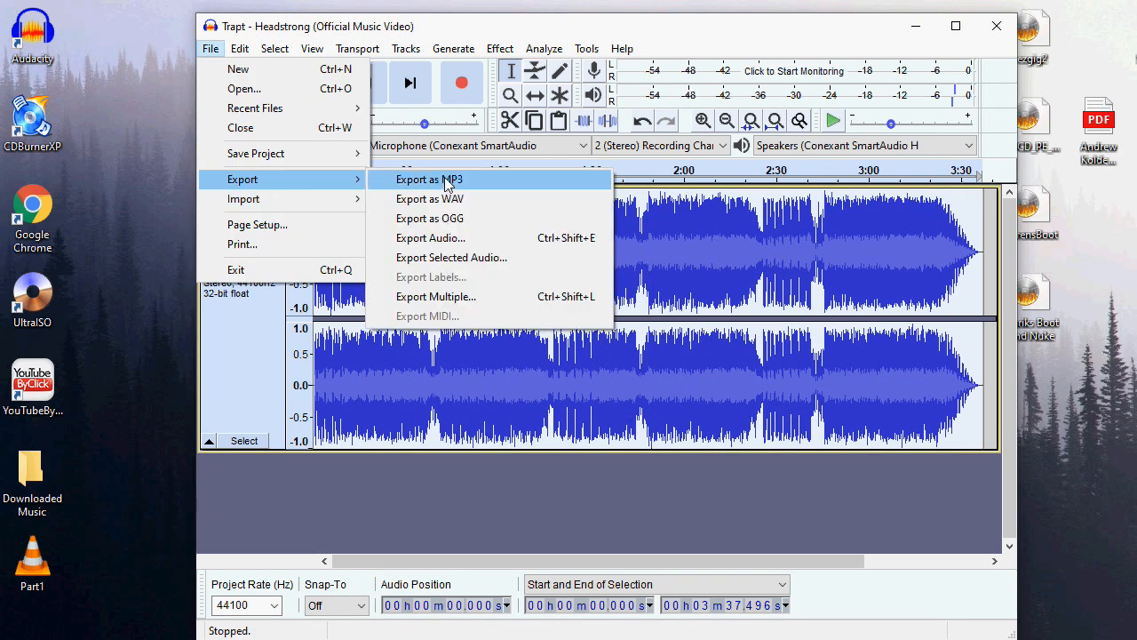
left_click(429, 179)
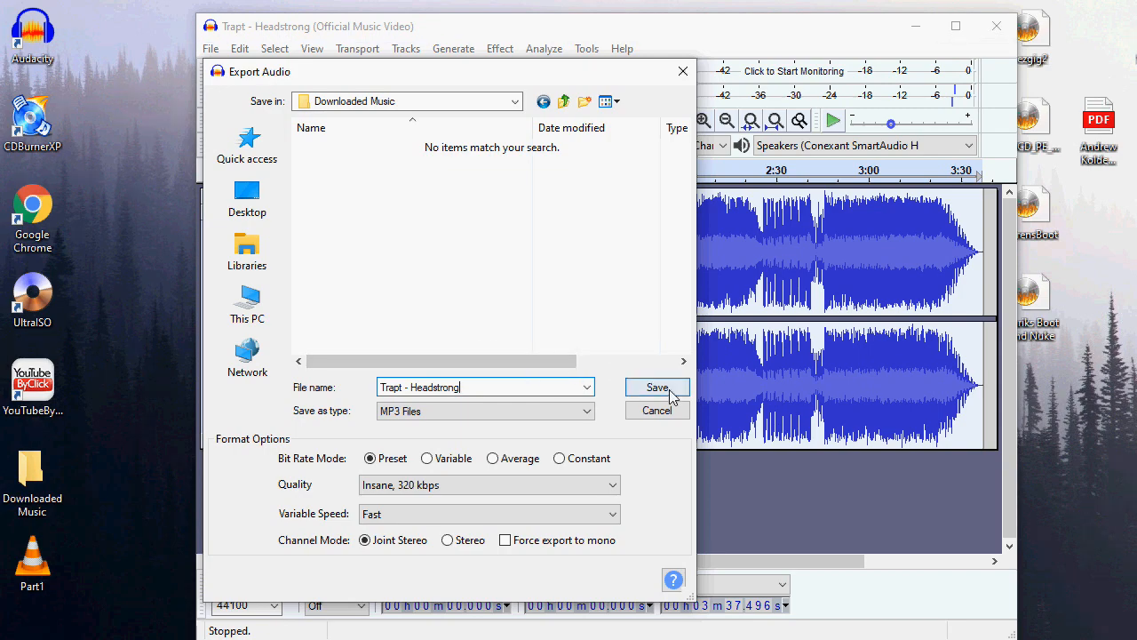
left_click(657, 386)
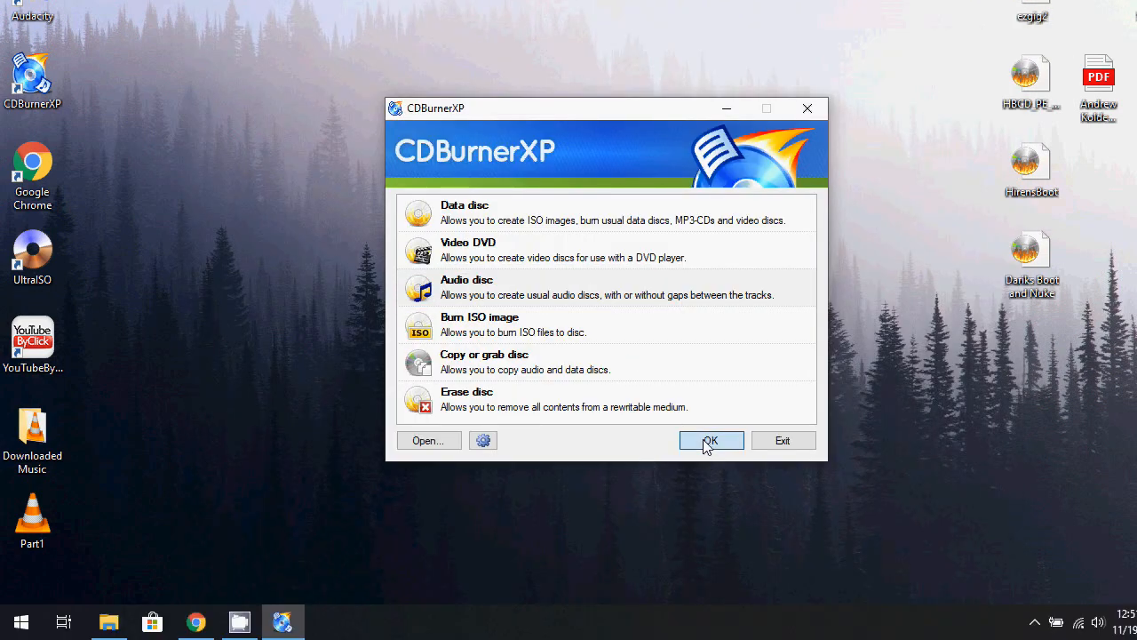
- Create an audio disc compilation holding 21 MP3 songs totalling 1:17:56
left_click(711, 440)
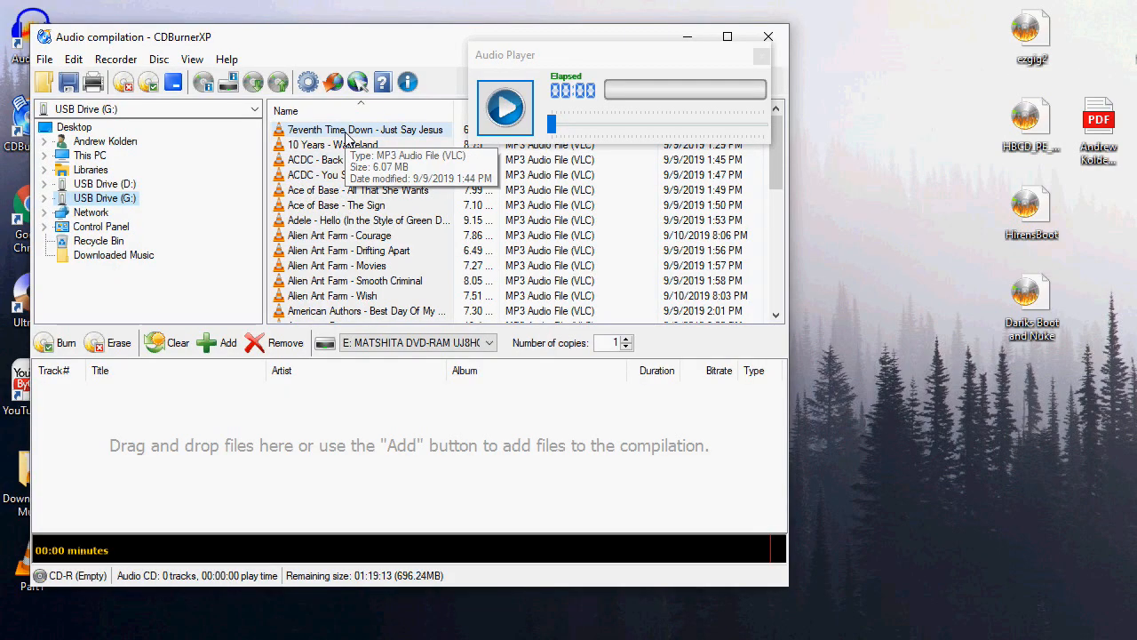
left_click(334, 144)
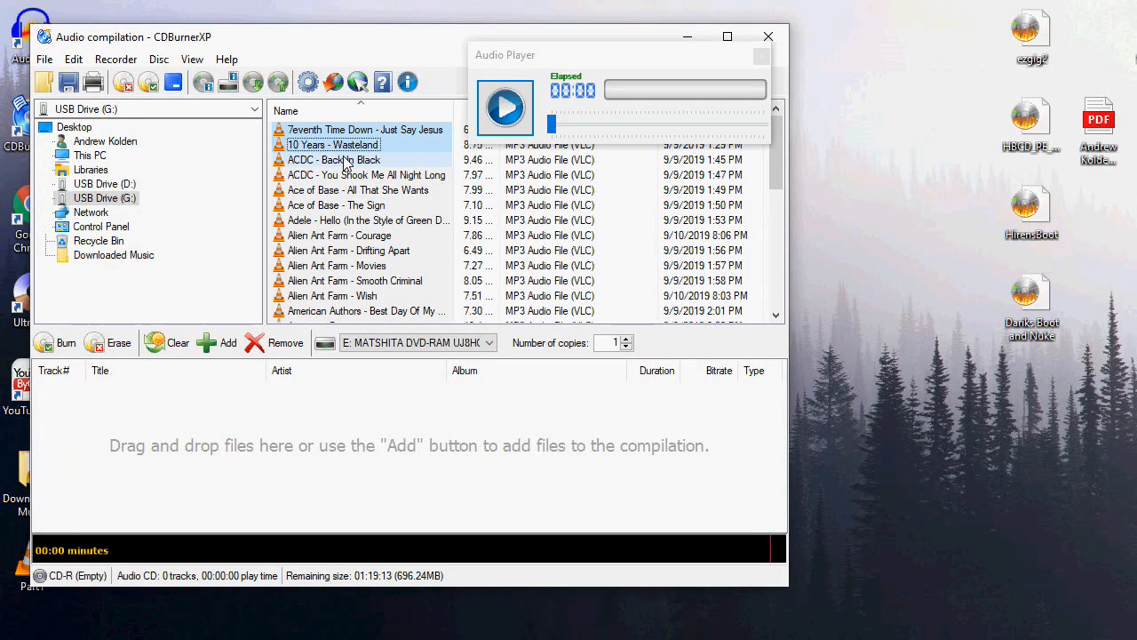
left_click(337, 205)
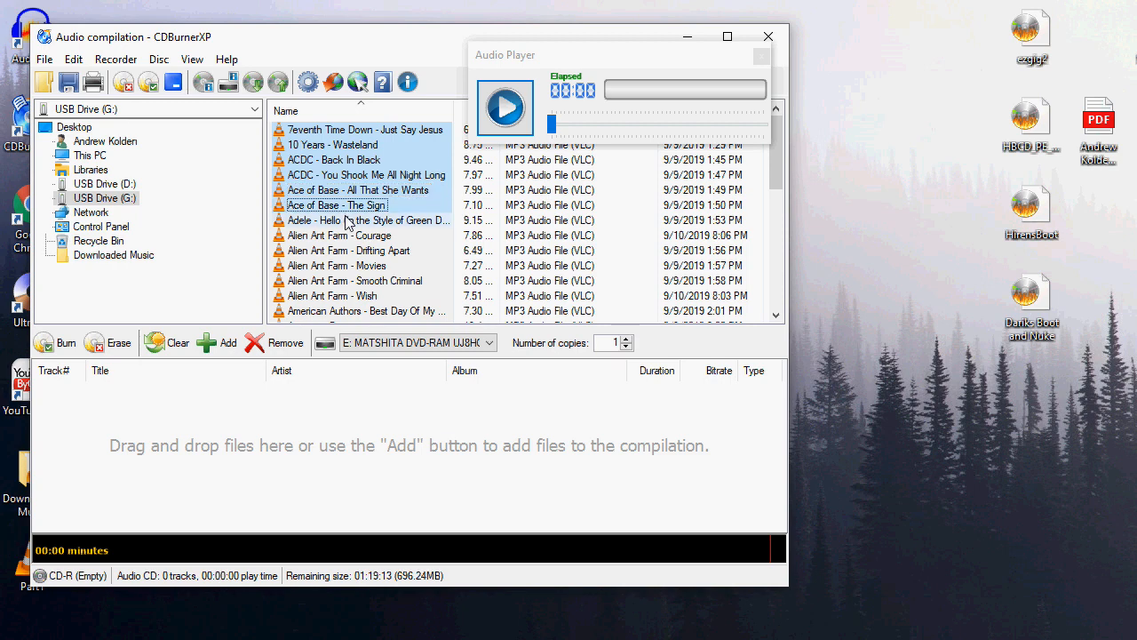
left_click(347, 250)
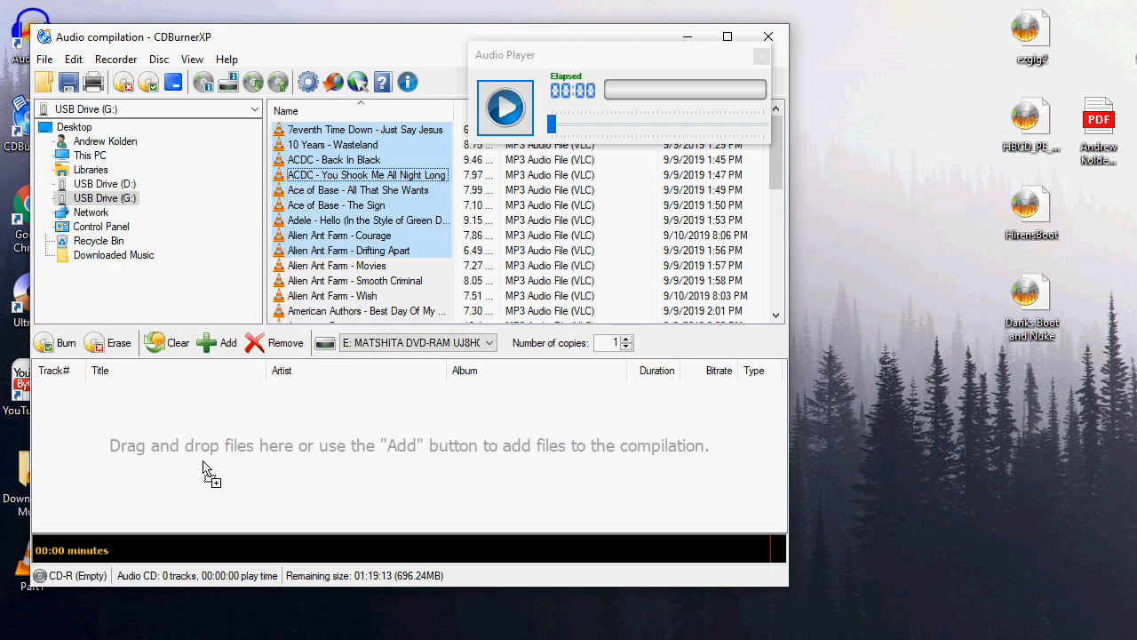
left_click(228, 342)
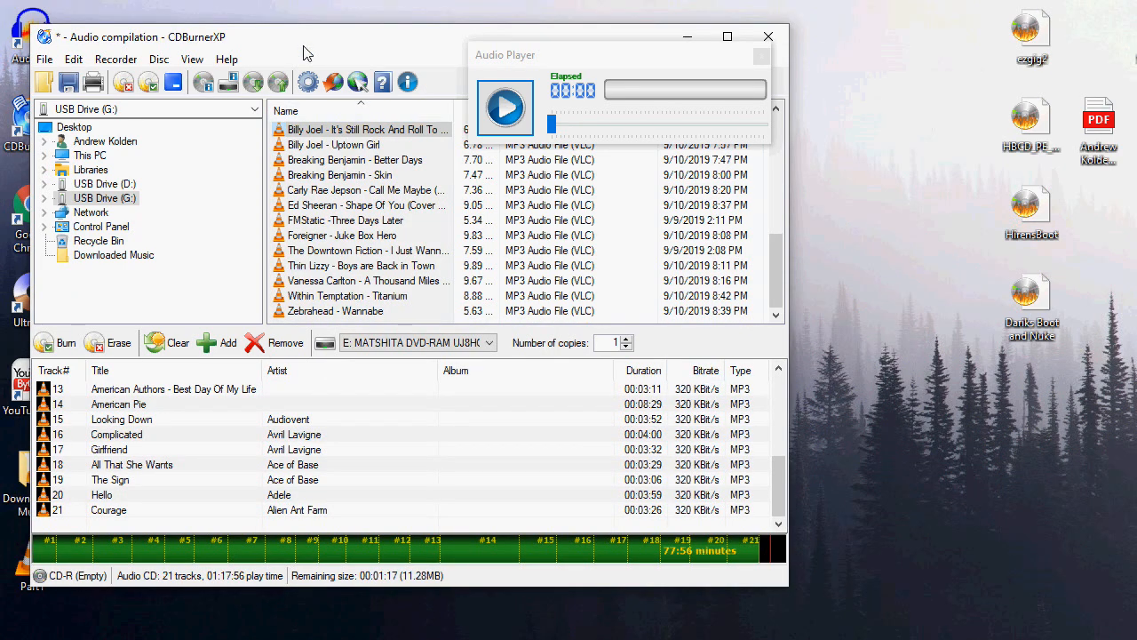
left_click(43, 58)
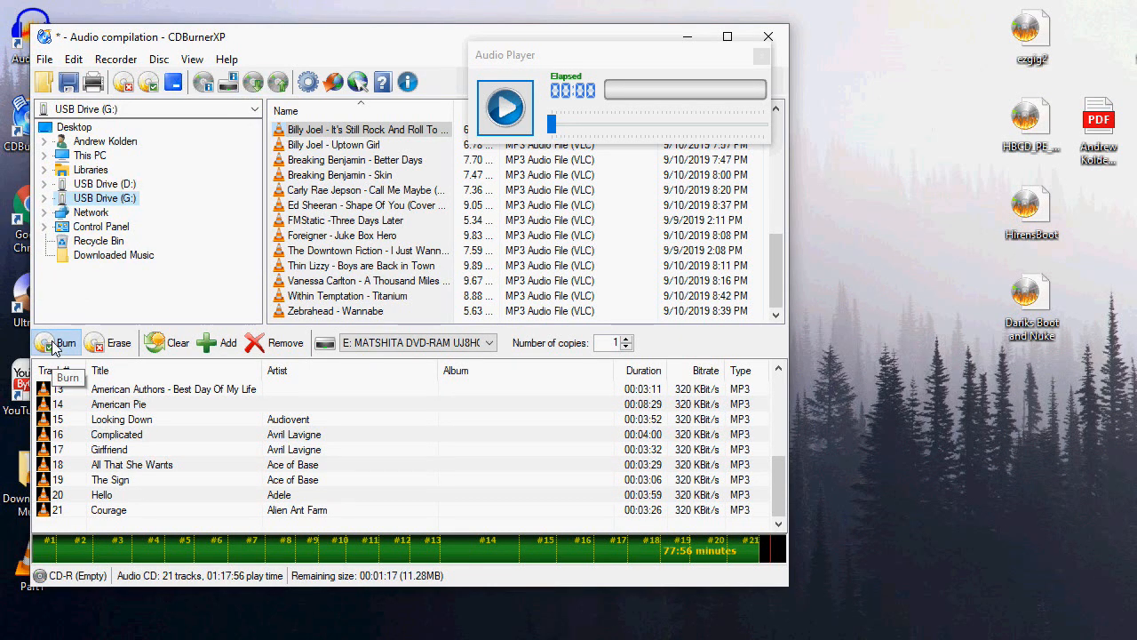
- Burn the 21-track audio compilation to CD using the default burn options
left_click(56, 342)
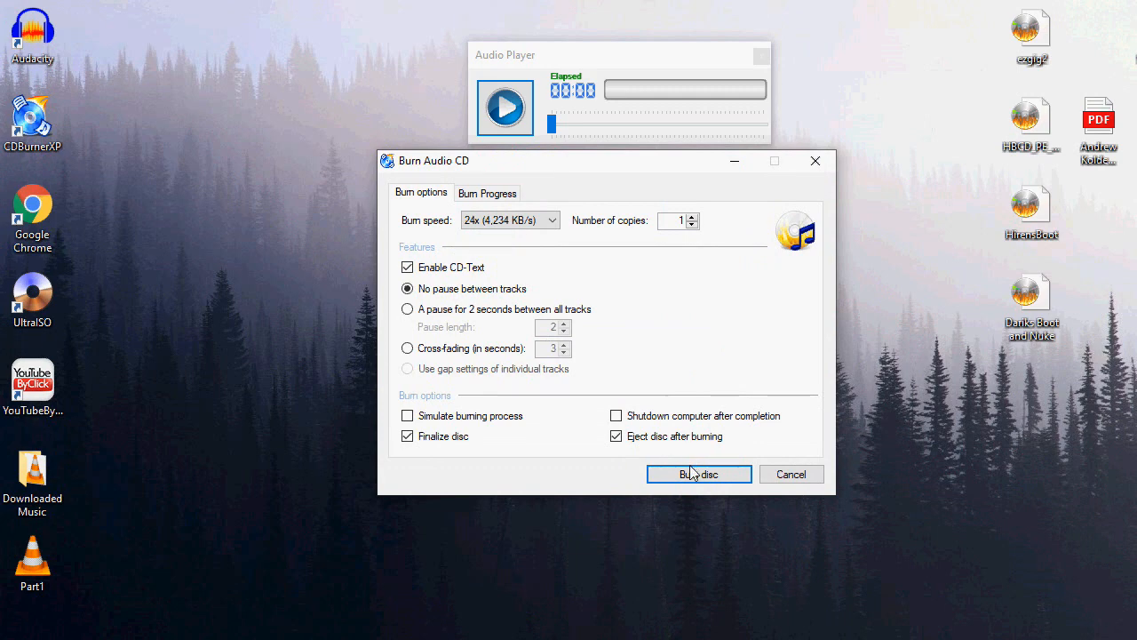
left_click(699, 474)
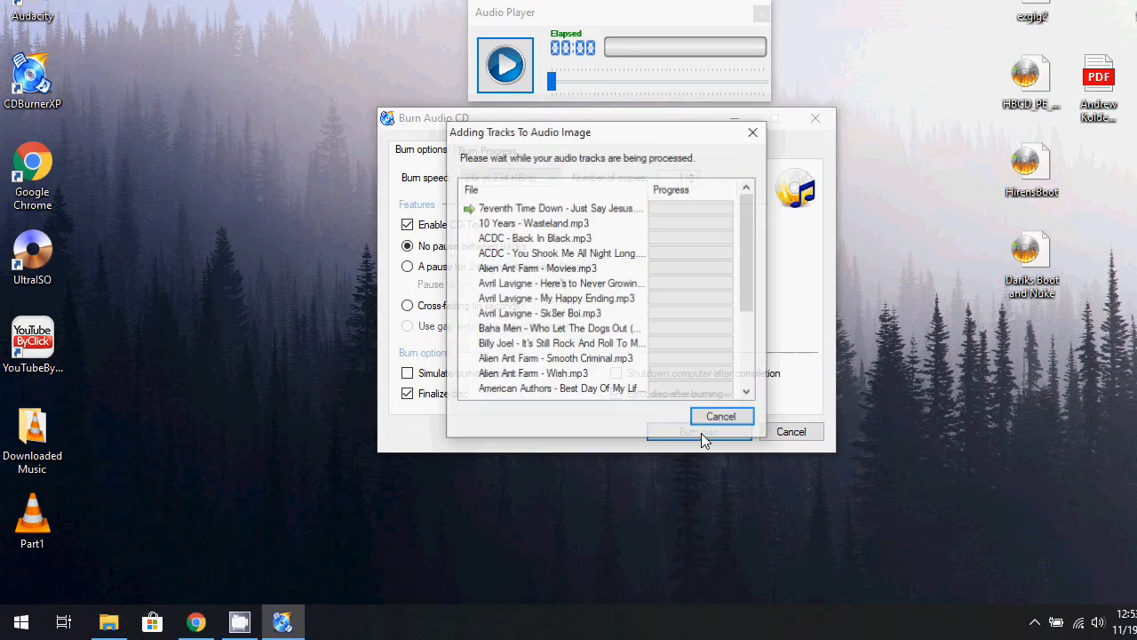